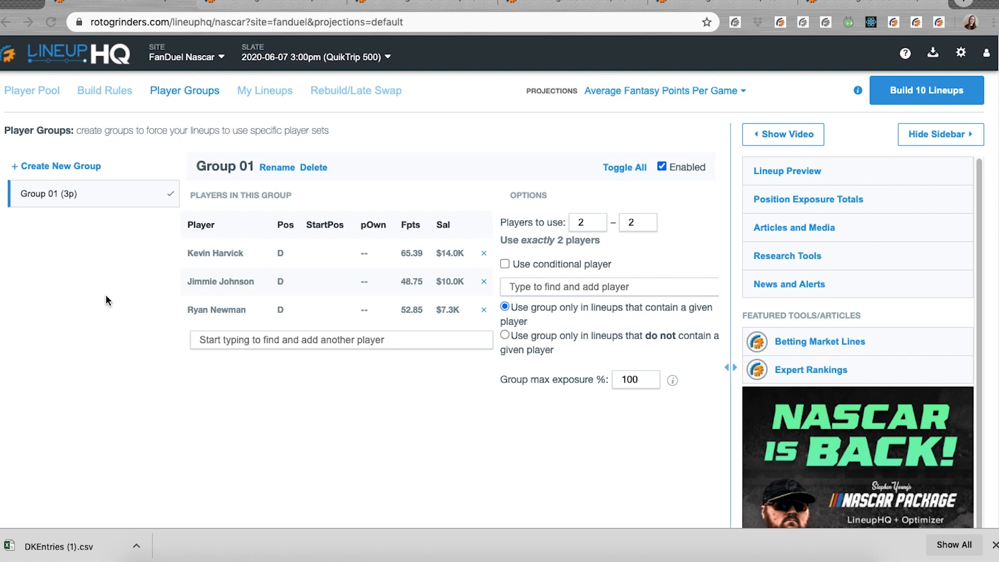
mouse_move(579, 430)
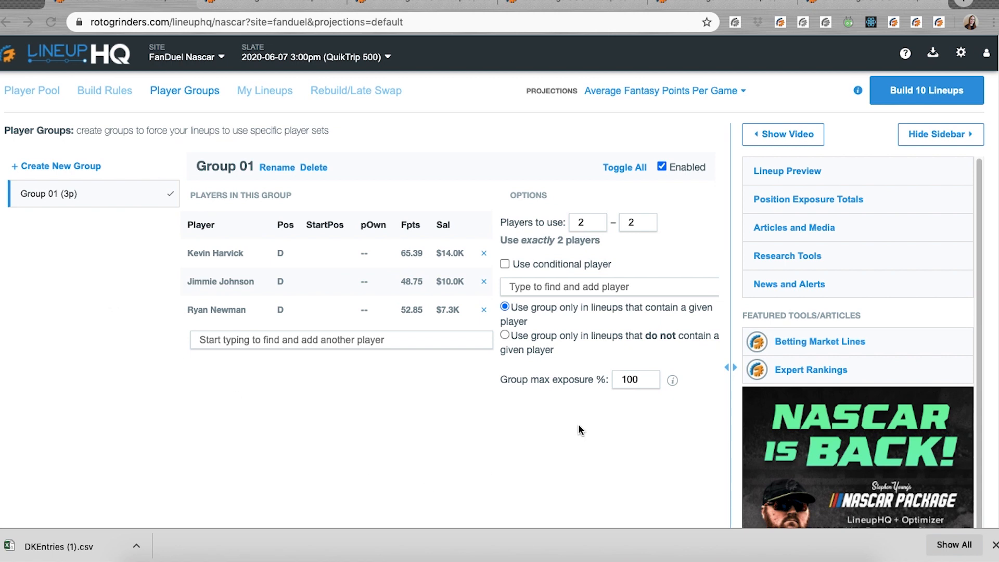
mouse_move(541, 398)
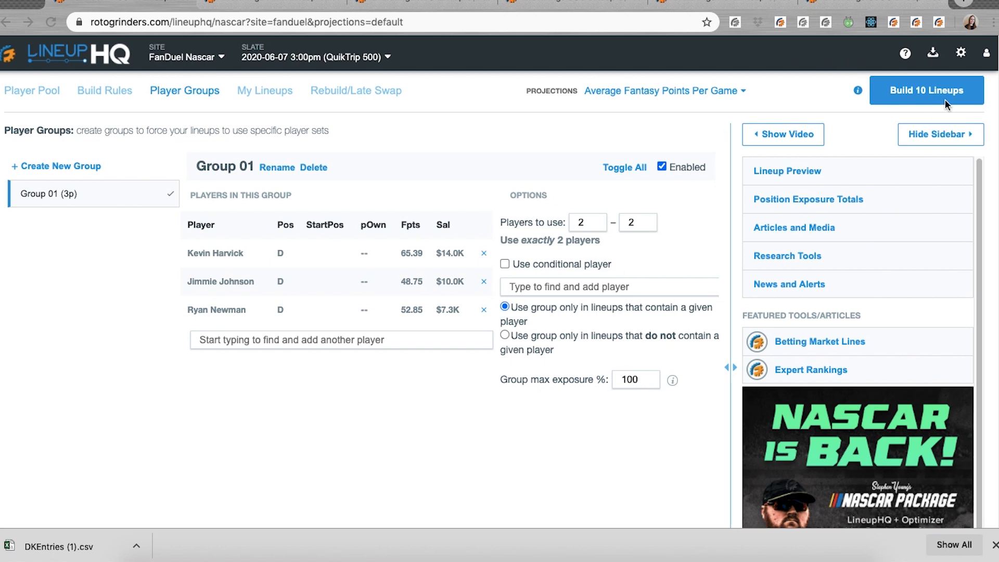
- Build 10 NASCAR lineups, then lower Group 01's maximum exposure to 50%
left_click(927, 90)
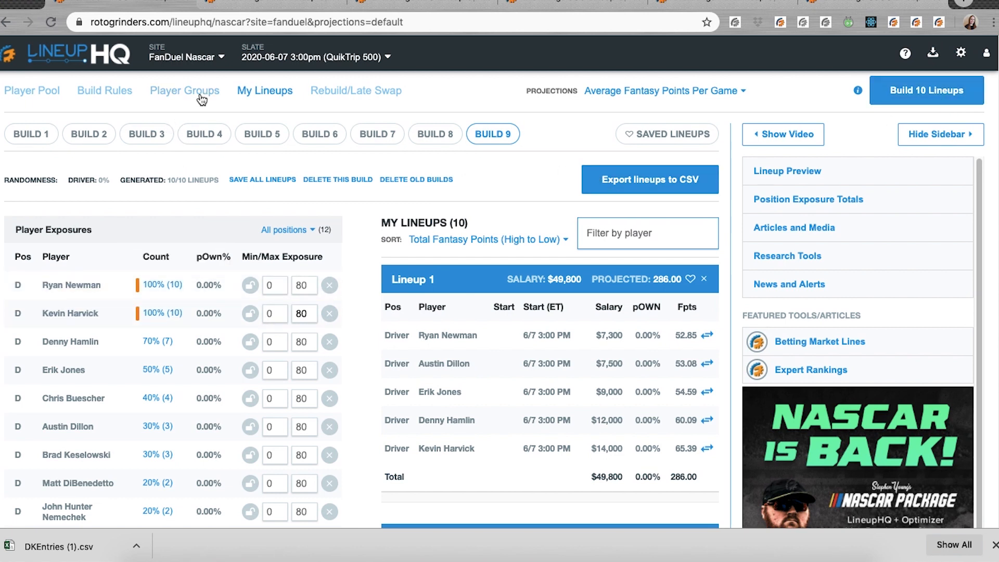
left_click(184, 90)
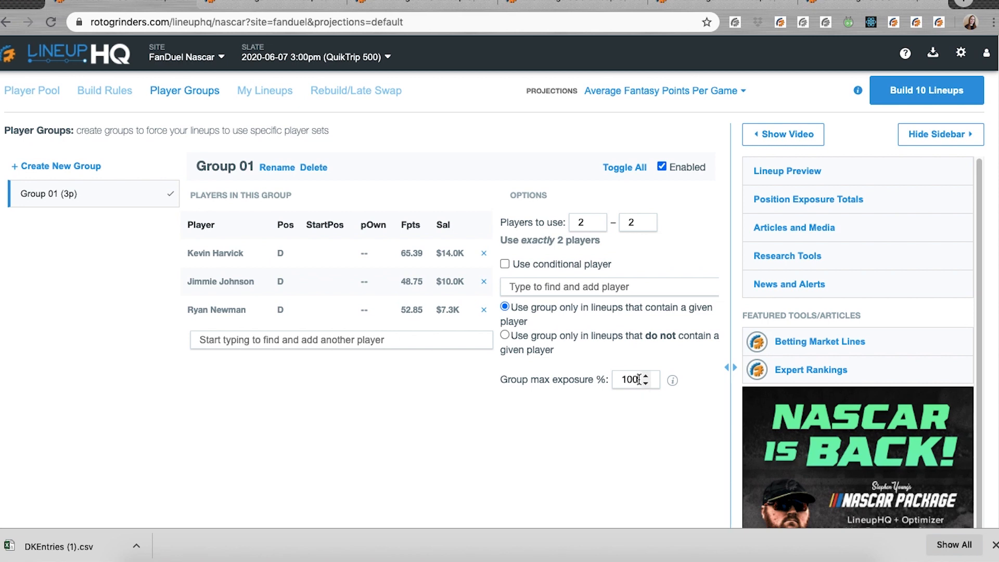
type("50")
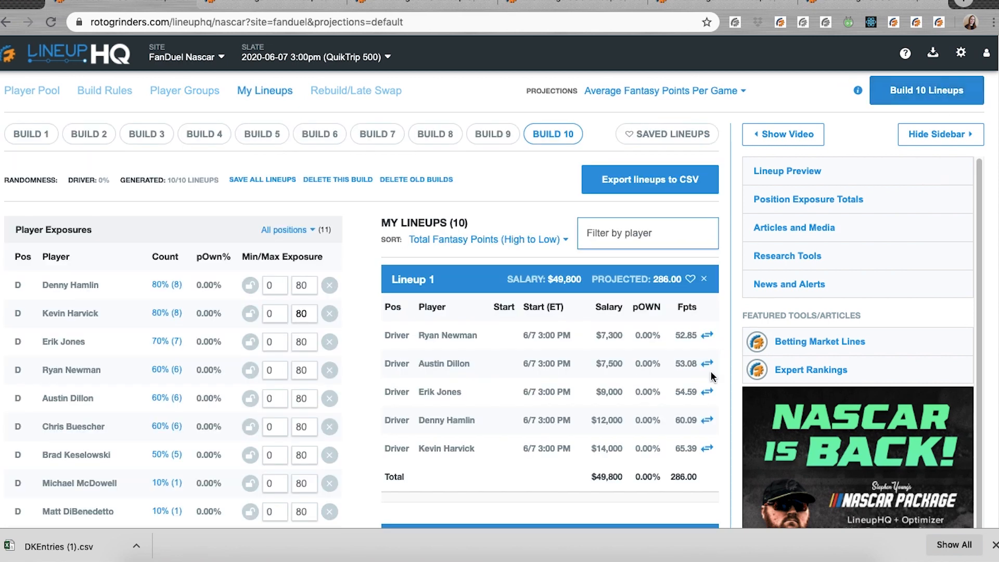
mouse_move(179, 379)
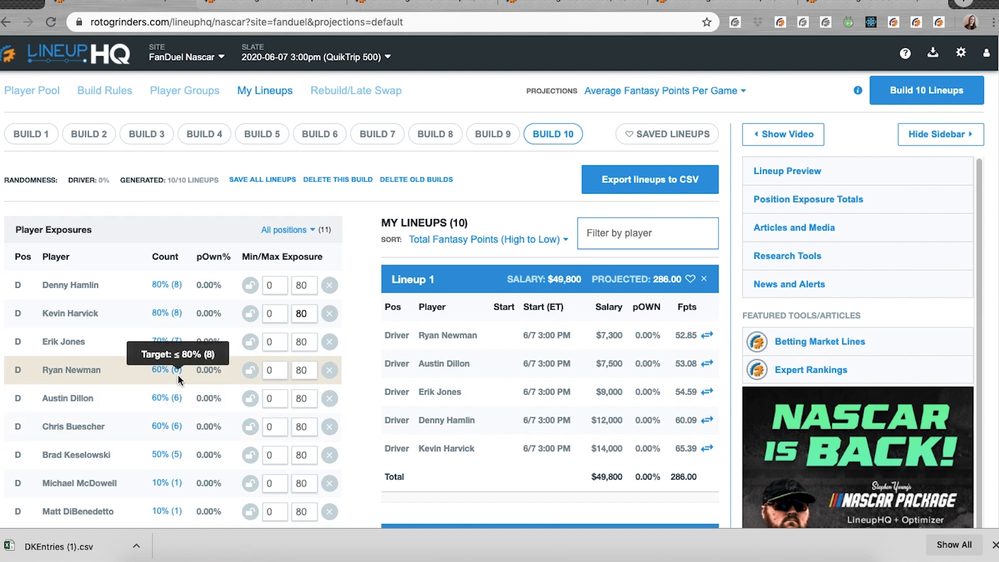
mouse_move(213, 109)
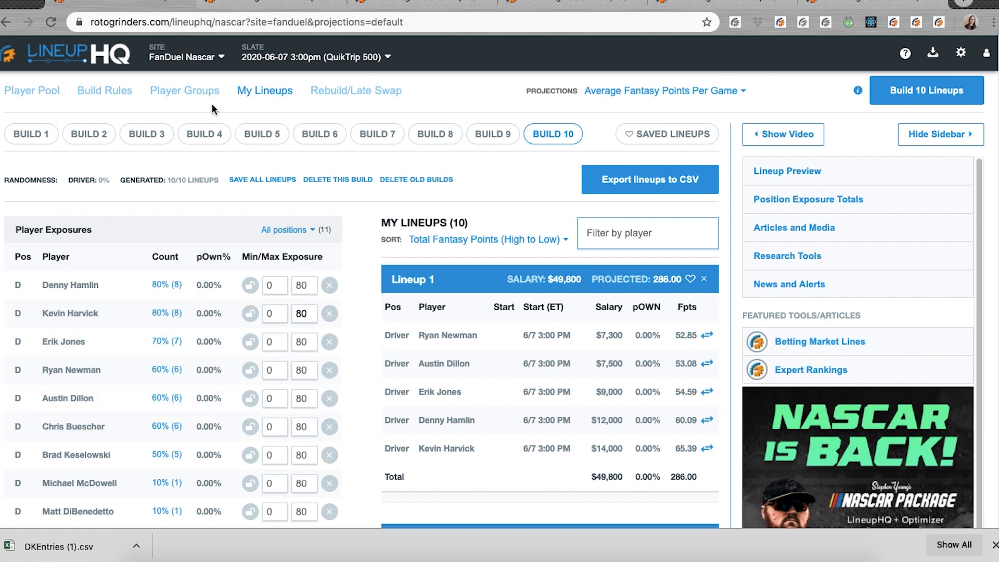
- Reopen Player Groups to check Group 01: three drivers, exactly 2 used, 50% exposure
left_click(184, 90)
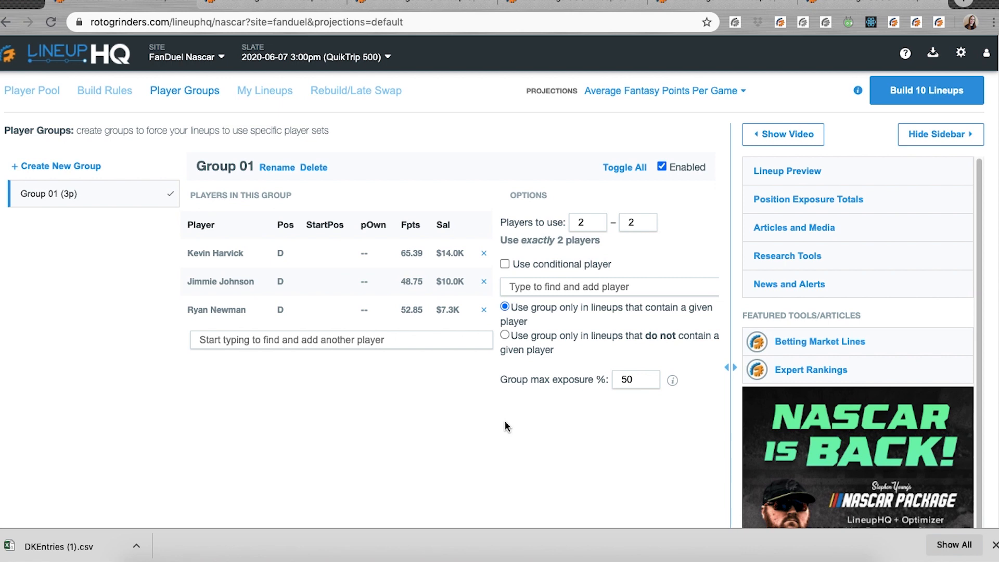
mouse_move(337, 314)
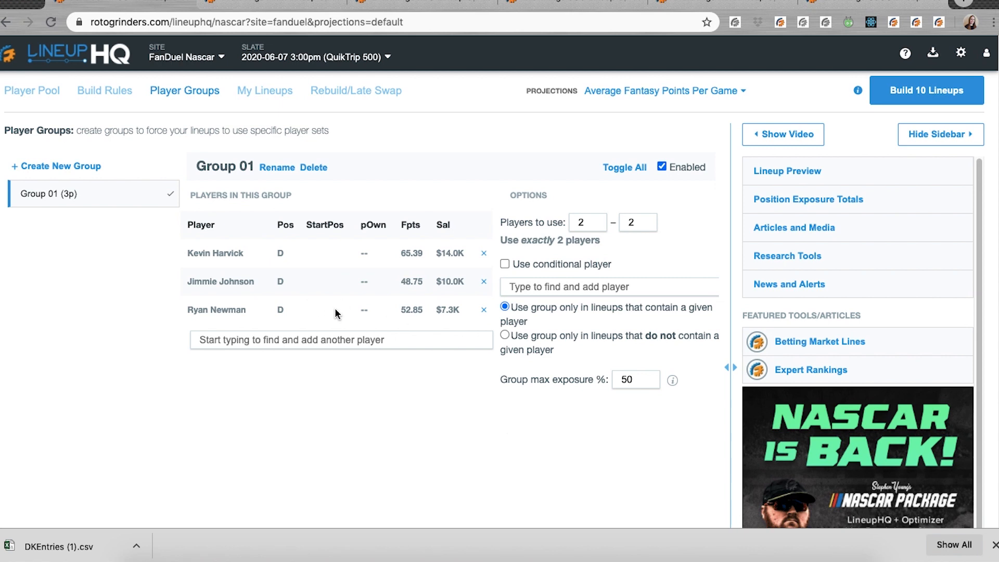
mouse_move(305, 269)
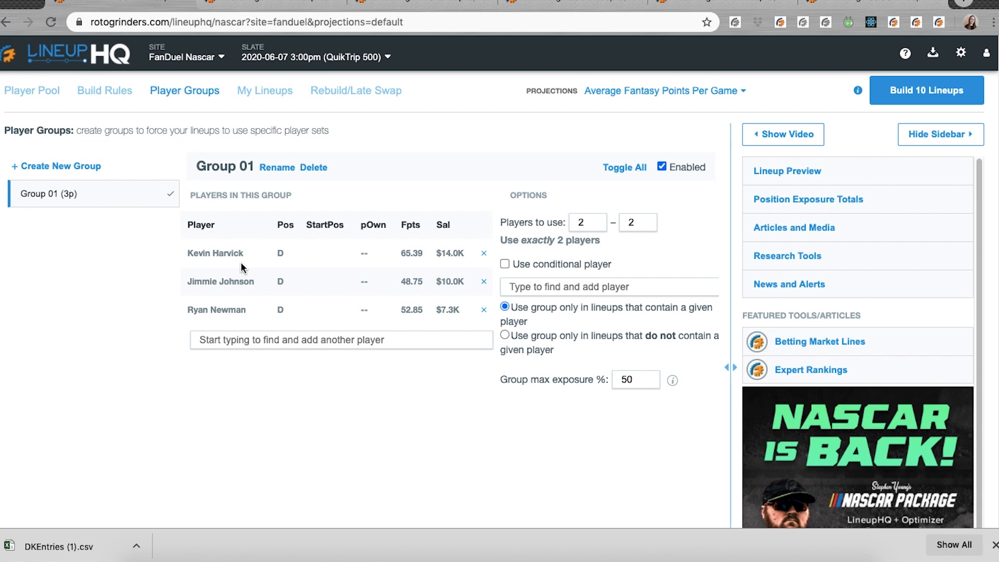
mouse_move(300, 320)
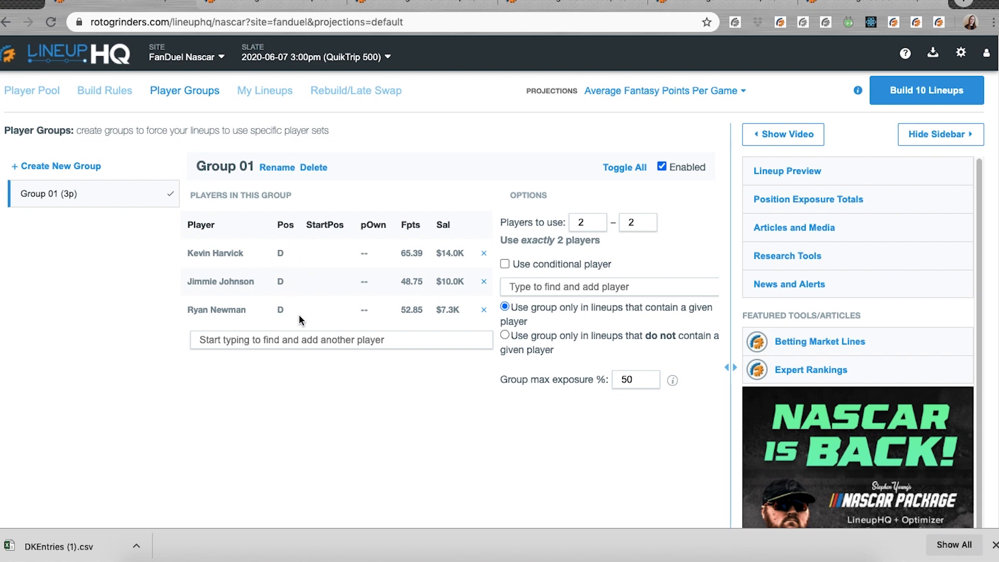
mouse_move(247, 267)
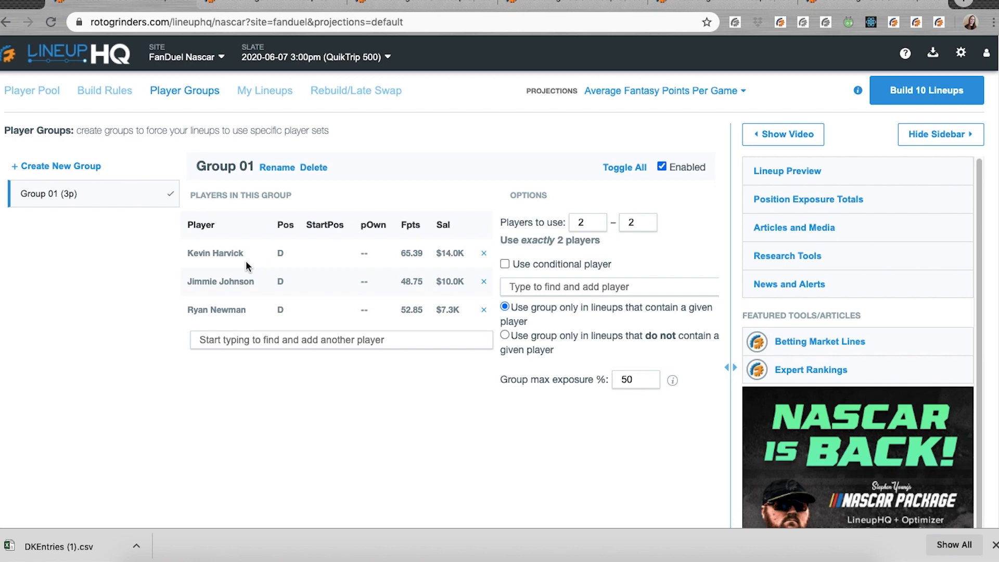
mouse_move(591, 280)
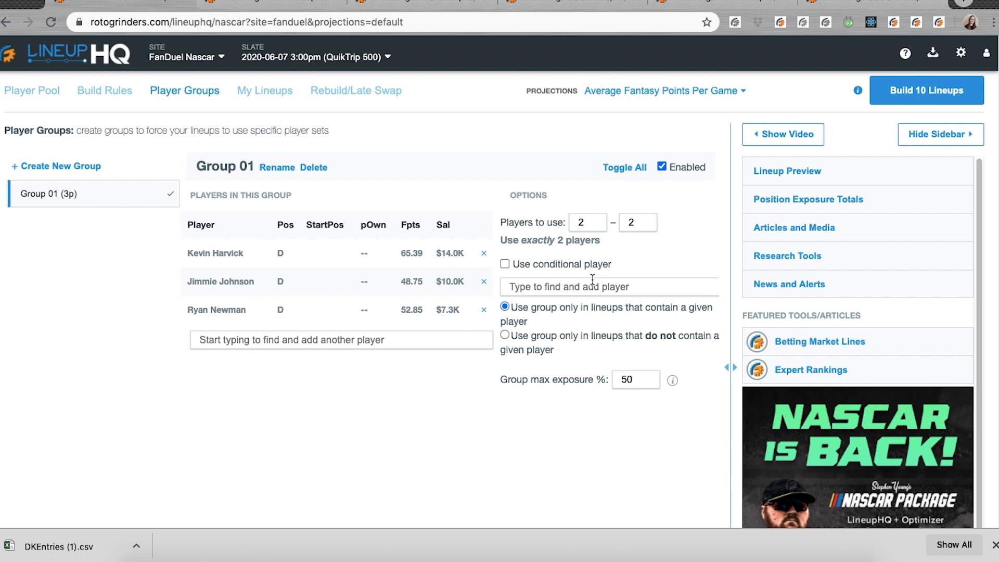
mouse_move(201, 396)
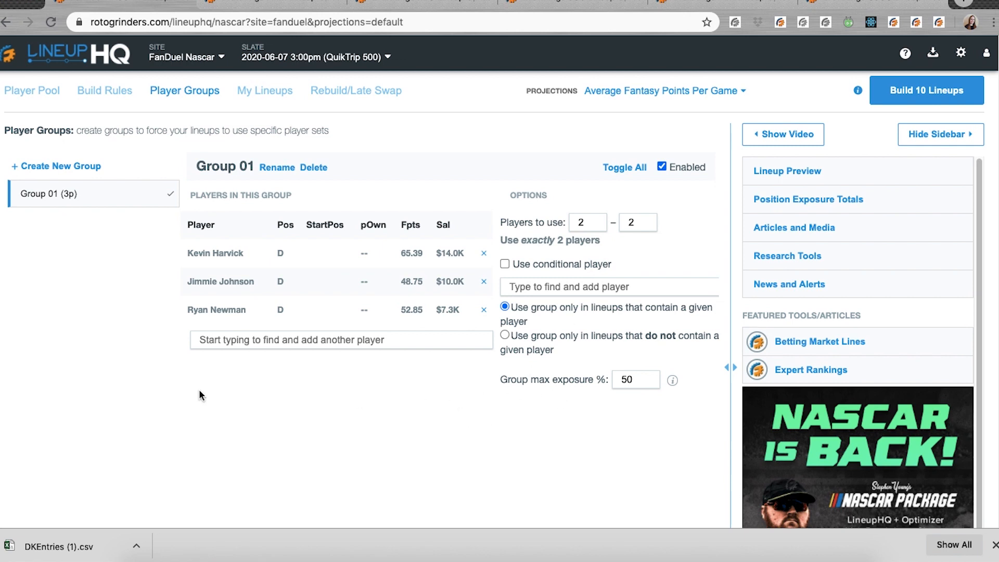
mouse_move(329, 398)
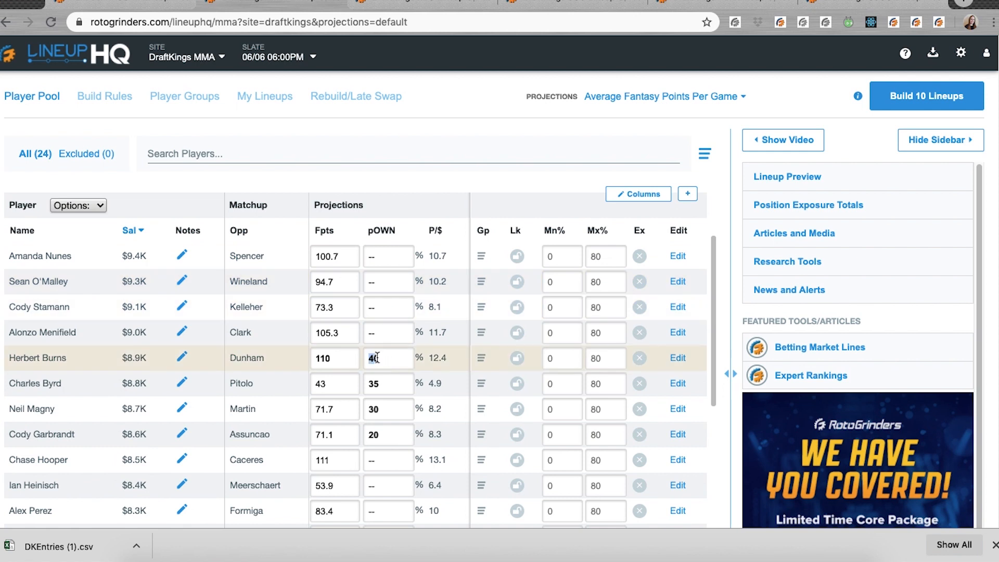
- Enter a 35 ownership projection for a fighter and view the projection sources list
type("35")
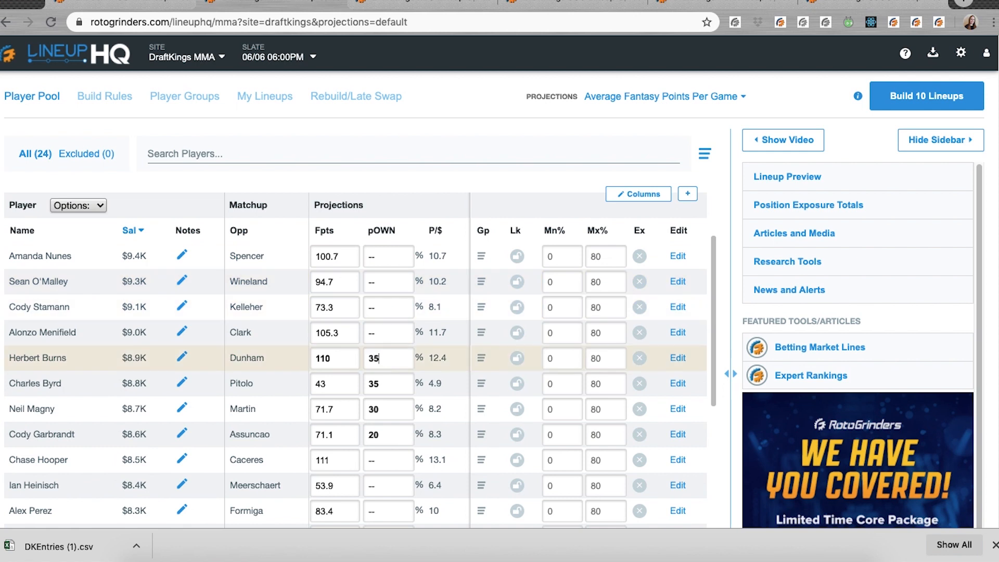
left_click(387, 281)
type("20")
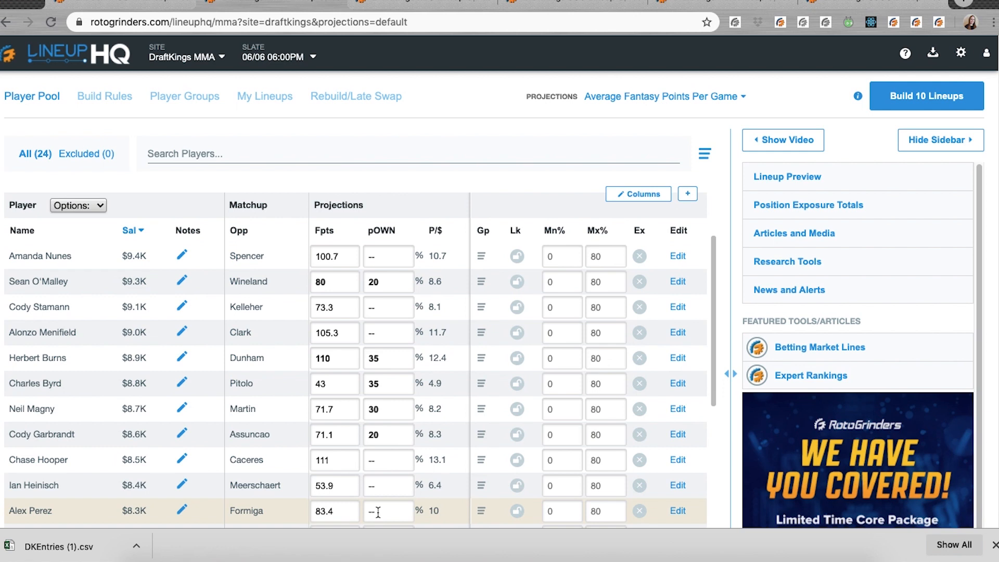
left_click(662, 97)
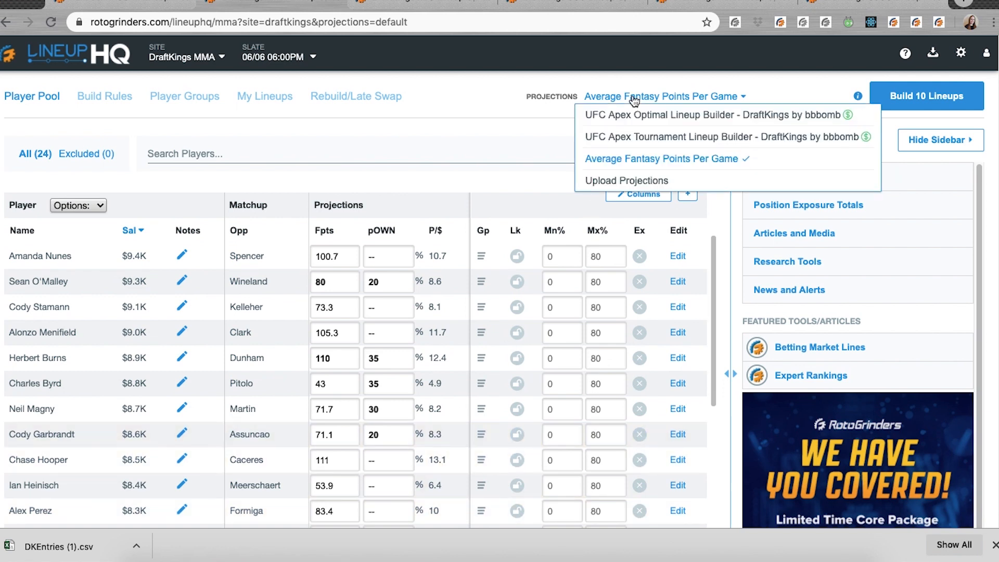
mouse_move(694, 195)
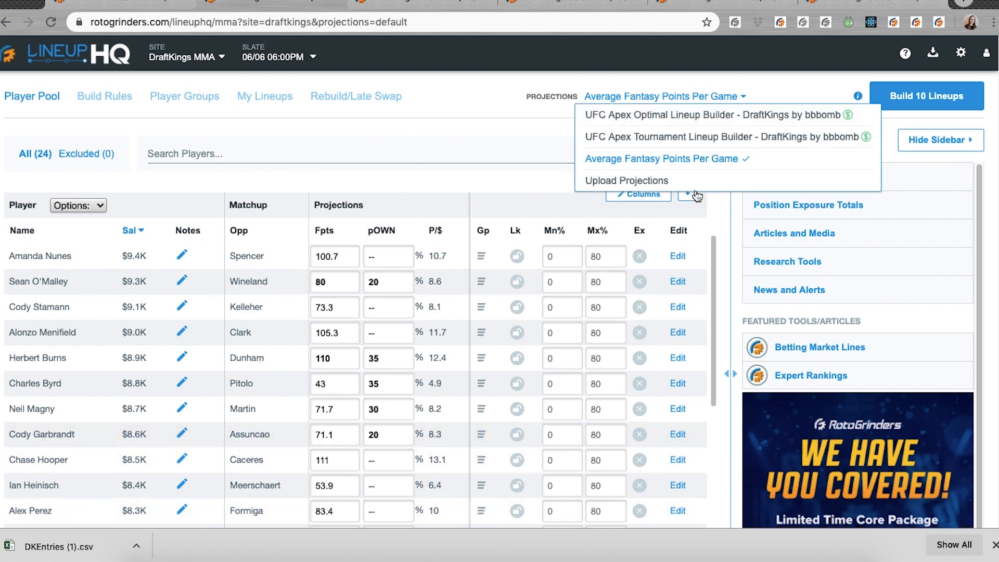
mouse_move(498, 242)
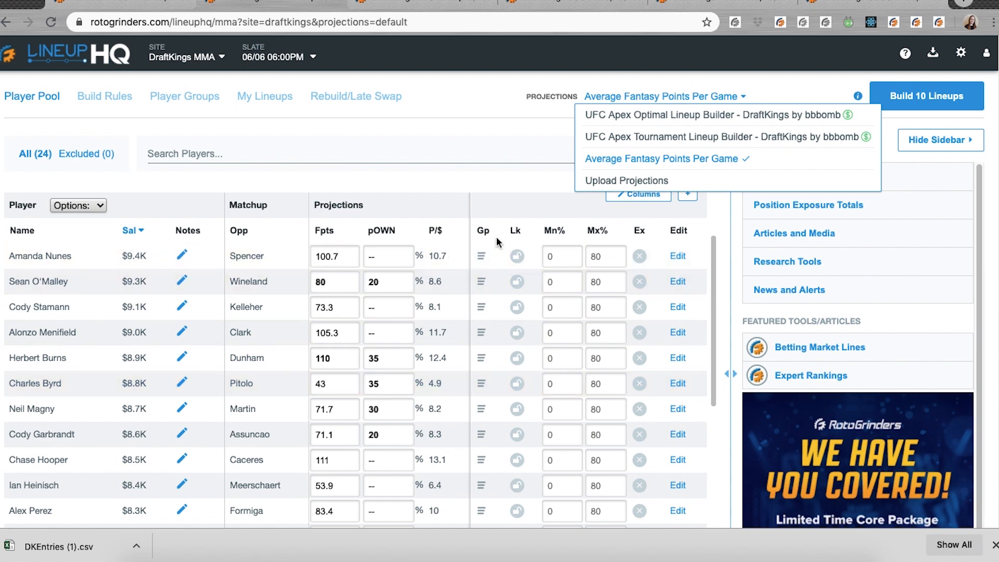
mouse_move(553, 244)
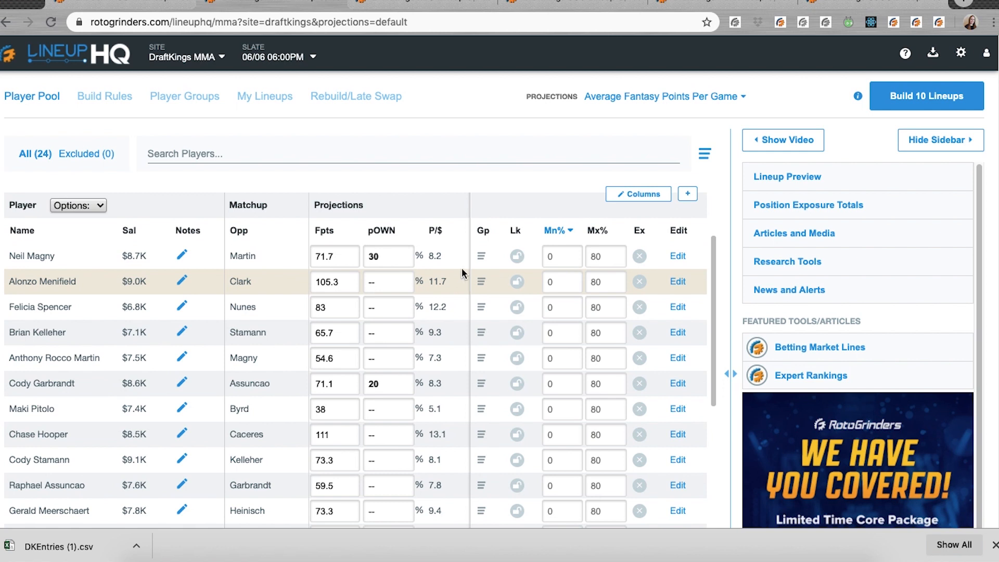
- In Entries Manager, search 'clar' and rebuild the uploaded DraftKings MMA contest lineups
left_click(356, 97)
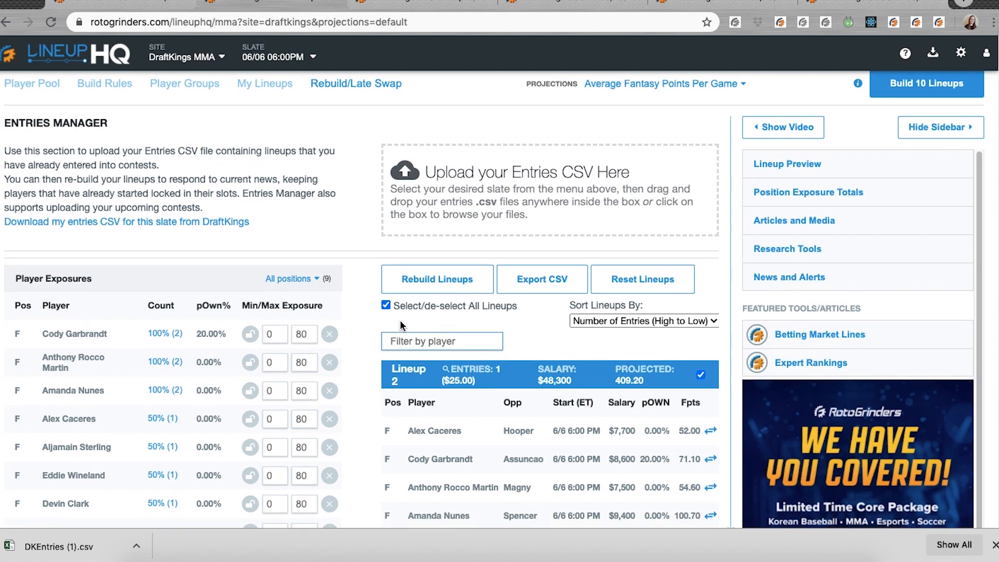
mouse_move(393, 369)
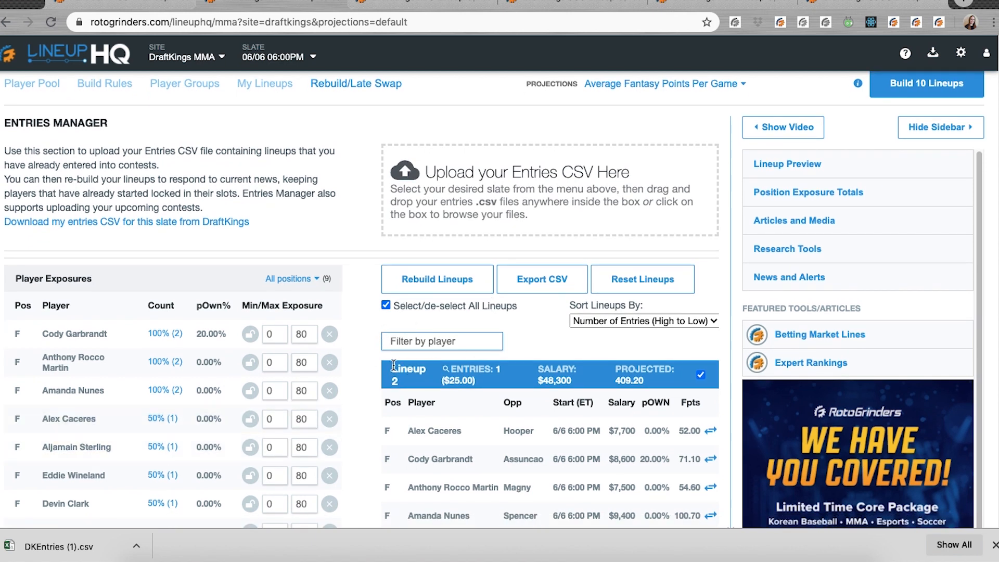
type("clar")
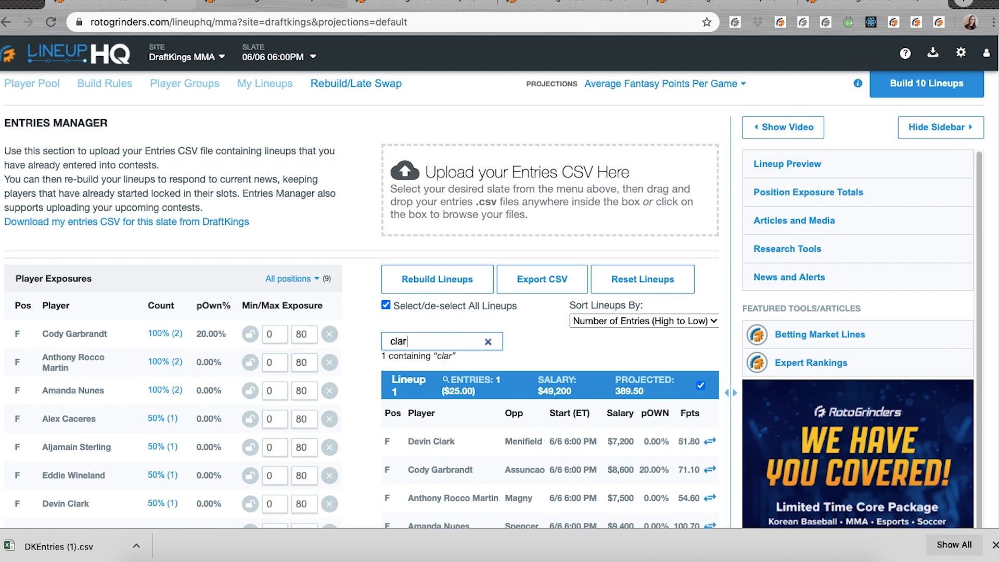
scroll("down", 3)
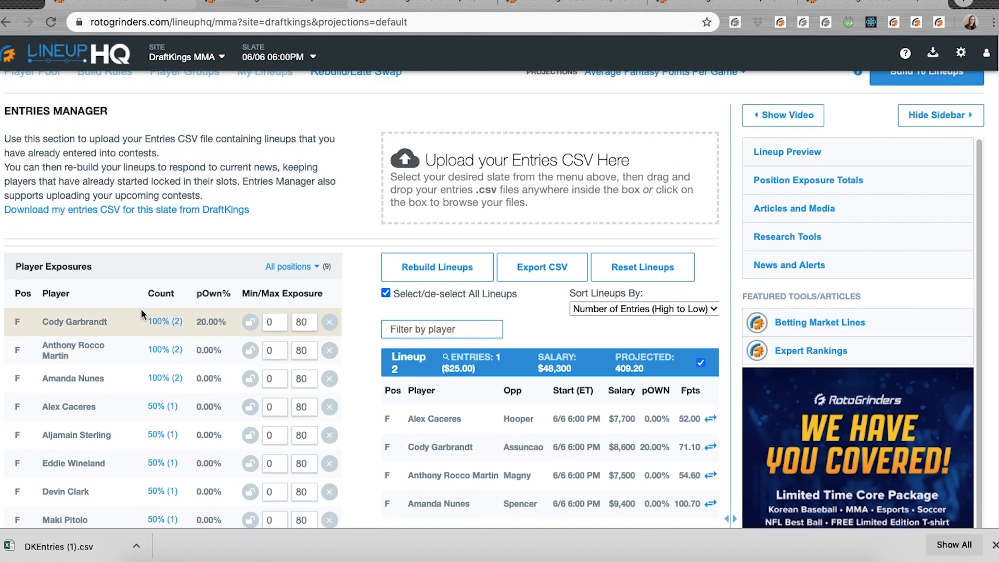
mouse_move(159, 436)
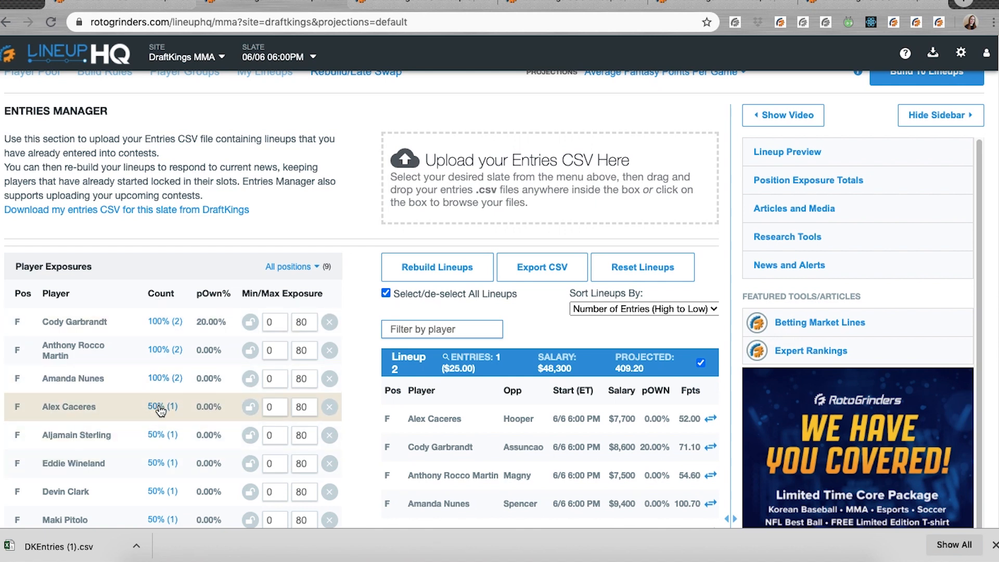
scroll("down", 3)
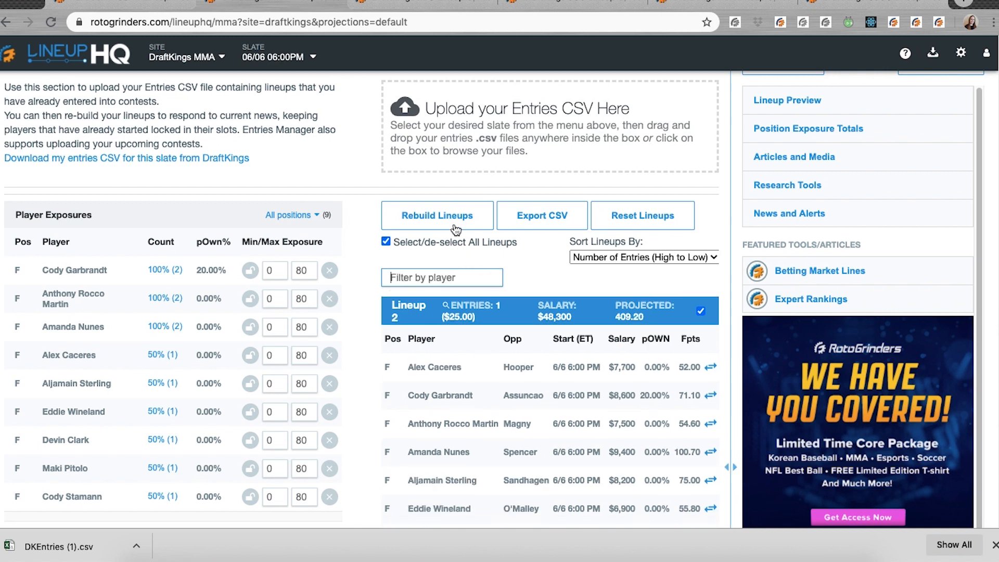
left_click(437, 215)
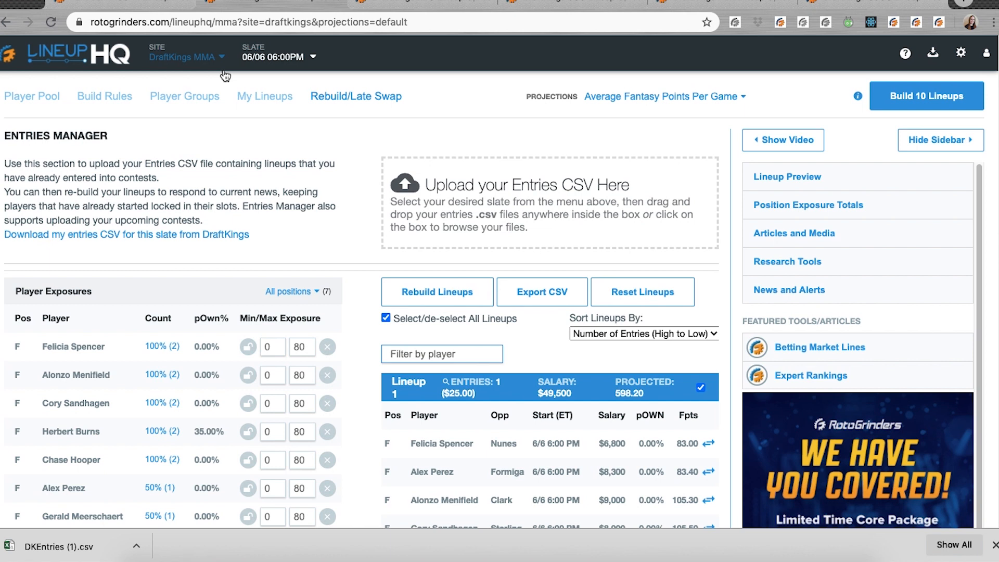
mouse_move(425, 112)
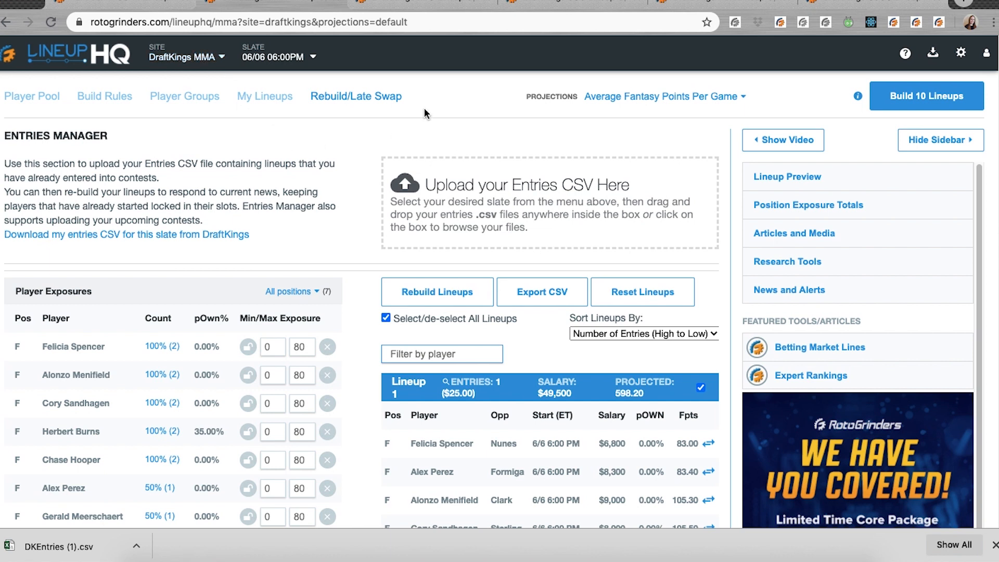
mouse_move(373, 116)
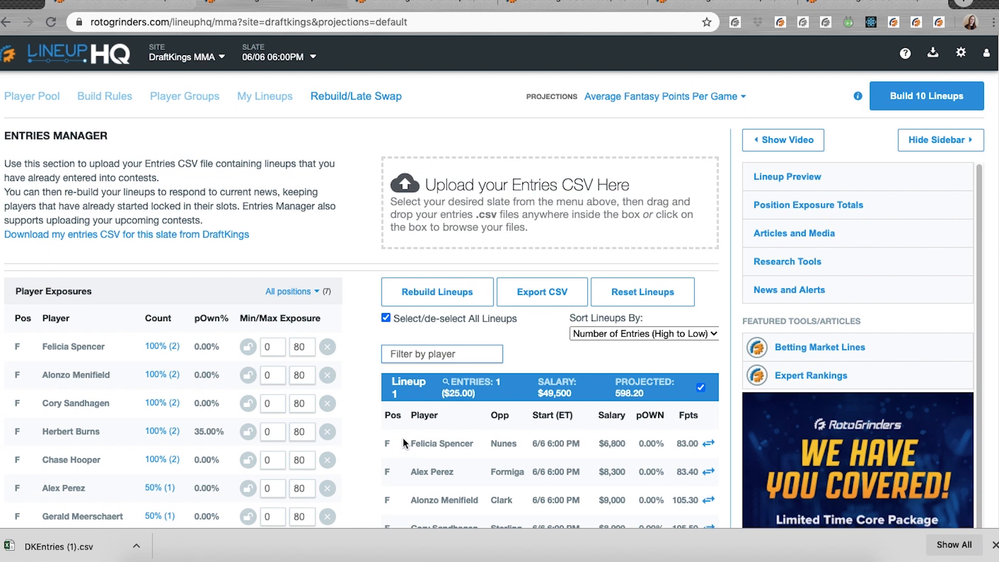
mouse_move(402, 454)
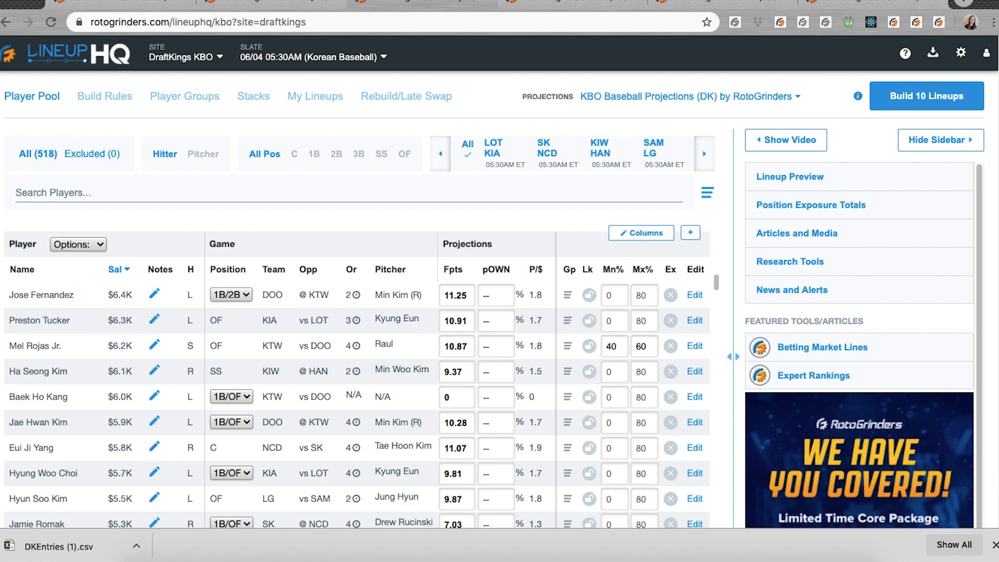
- Set the 4-3 stack exposure with LOT as primary stack and build 10 KBO lineups
left_click(254, 97)
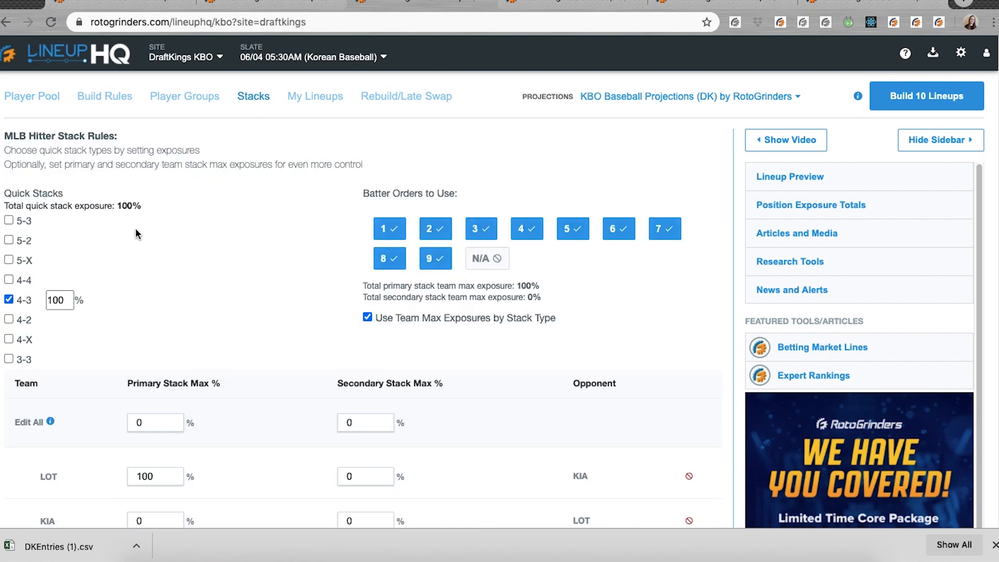
left_click(59, 300)
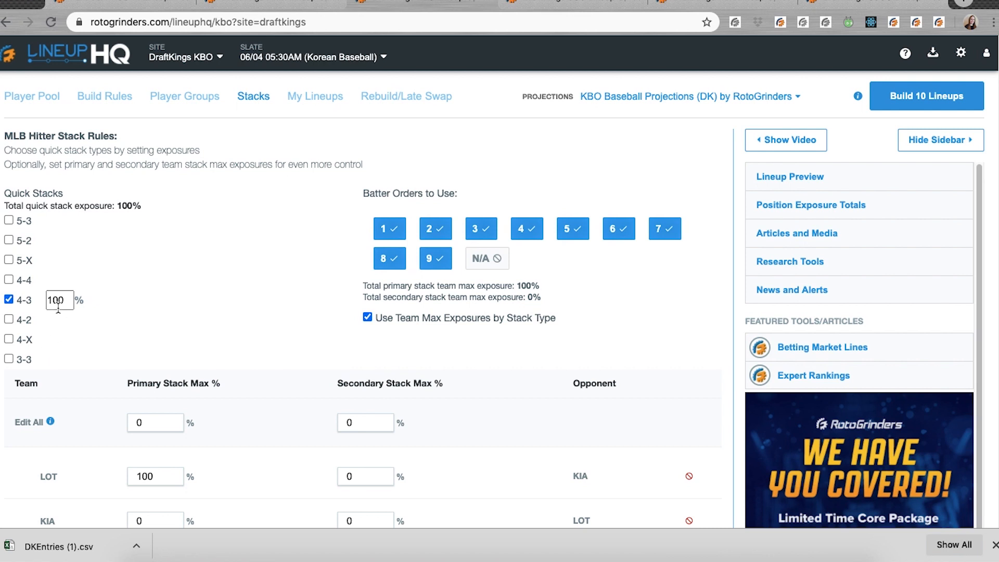
scroll("down", 3)
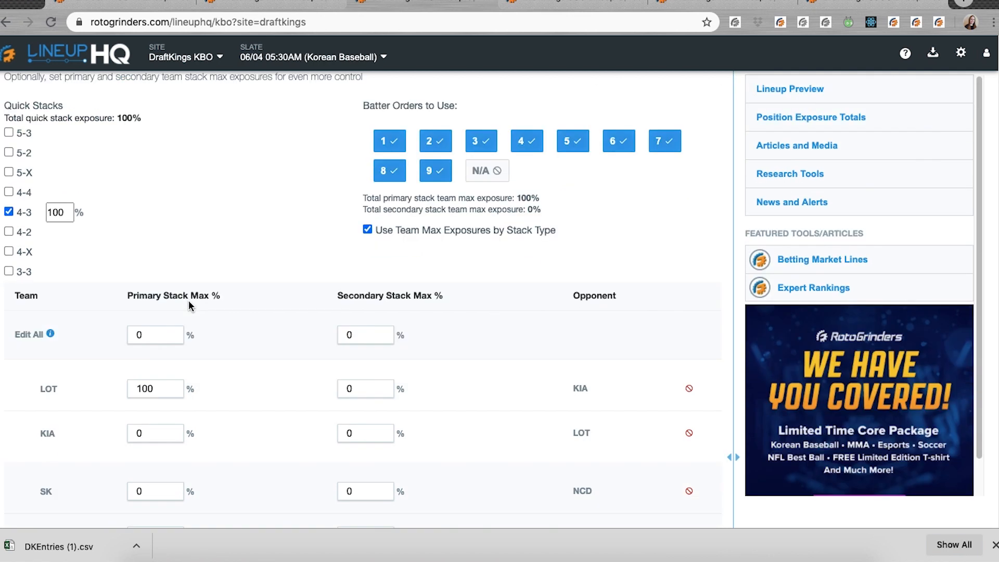
mouse_move(289, 326)
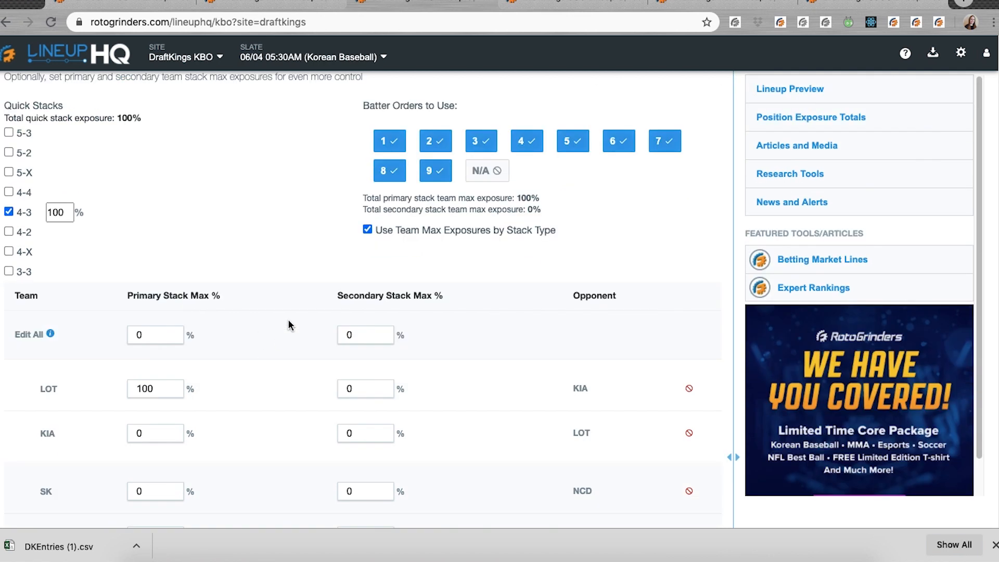
mouse_move(185, 306)
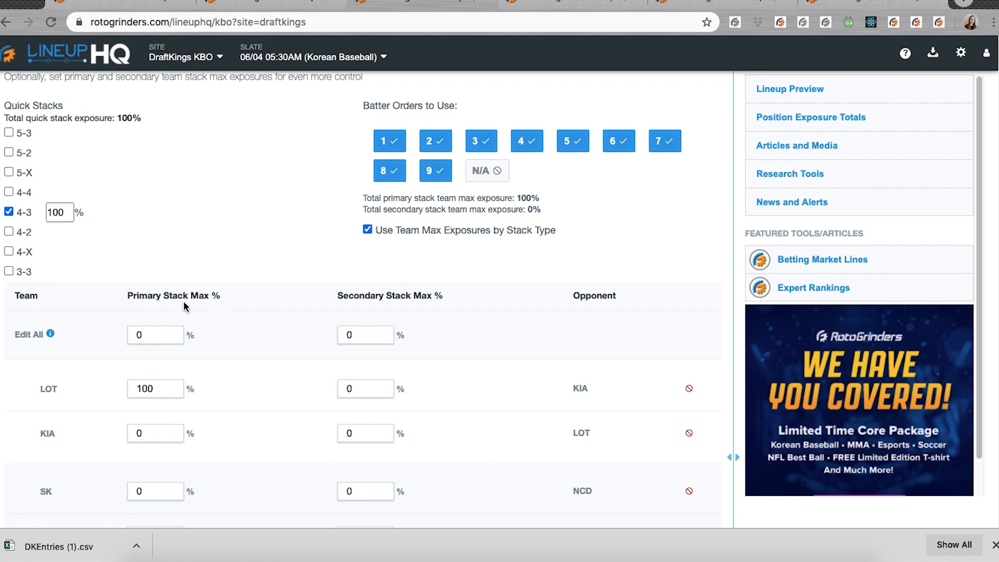
mouse_move(112, 269)
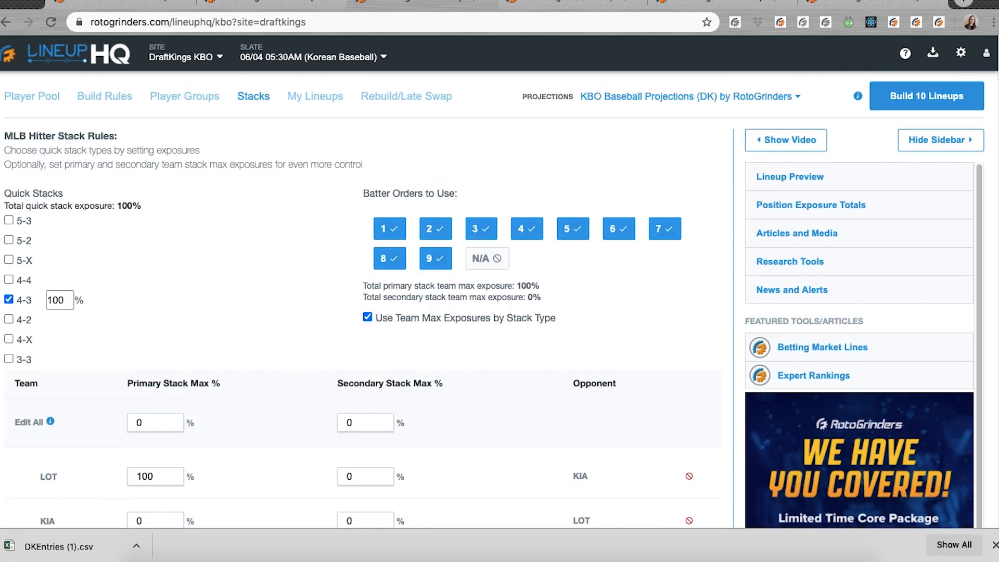
left_click(927, 96)
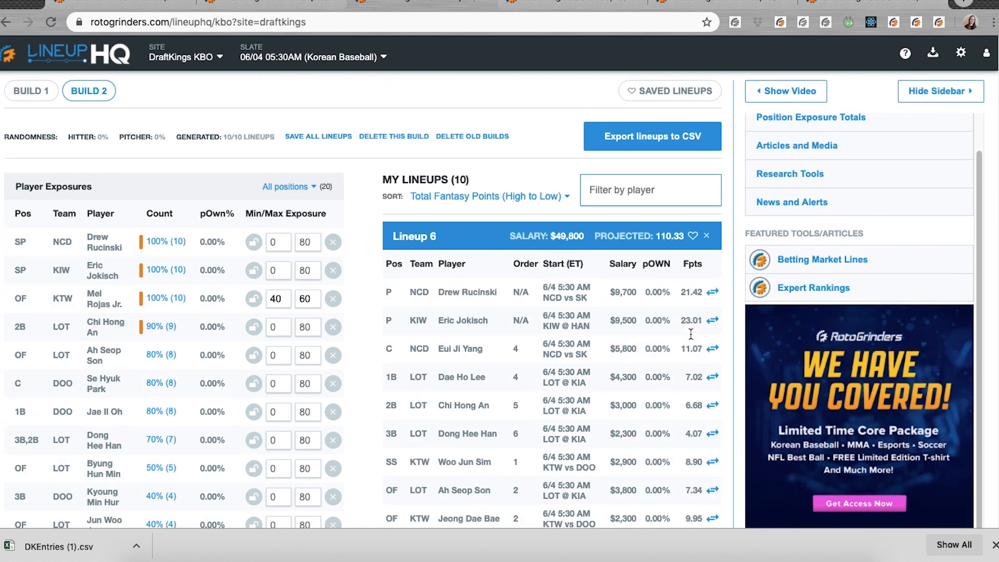
scroll("down", 3)
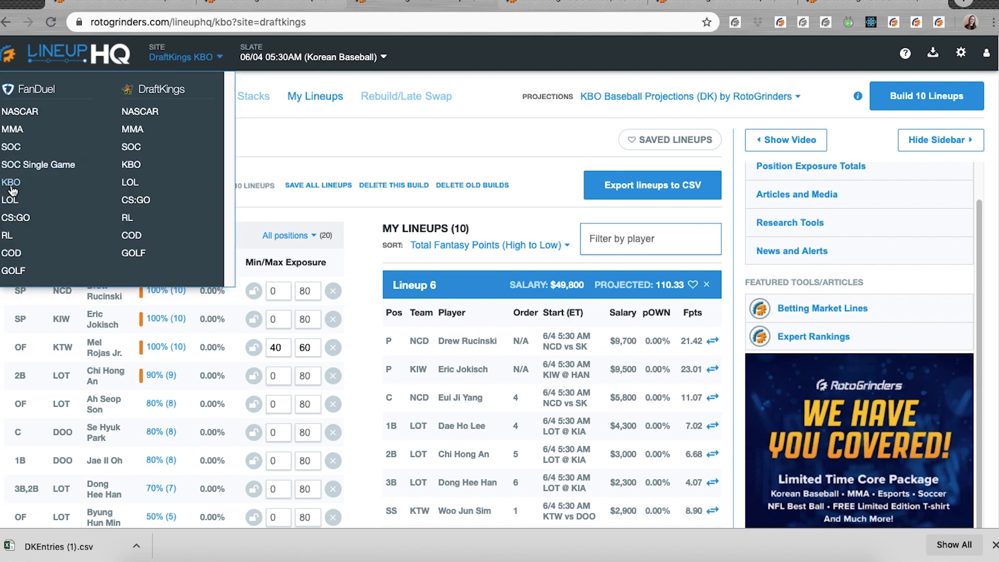
- Switch to the FanDuel KBO slate and view its empty stacking rules
left_click(12, 182)
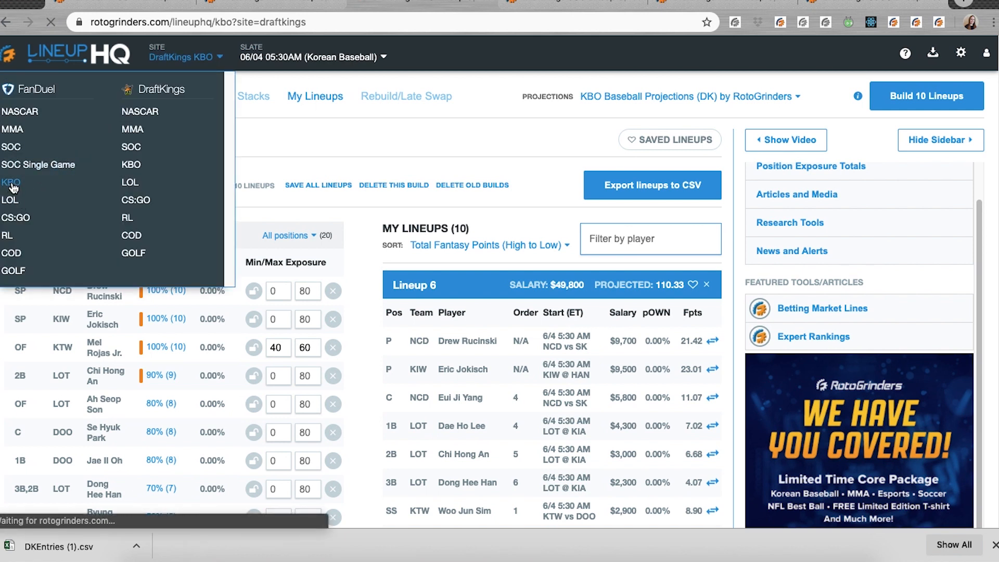
left_click(12, 183)
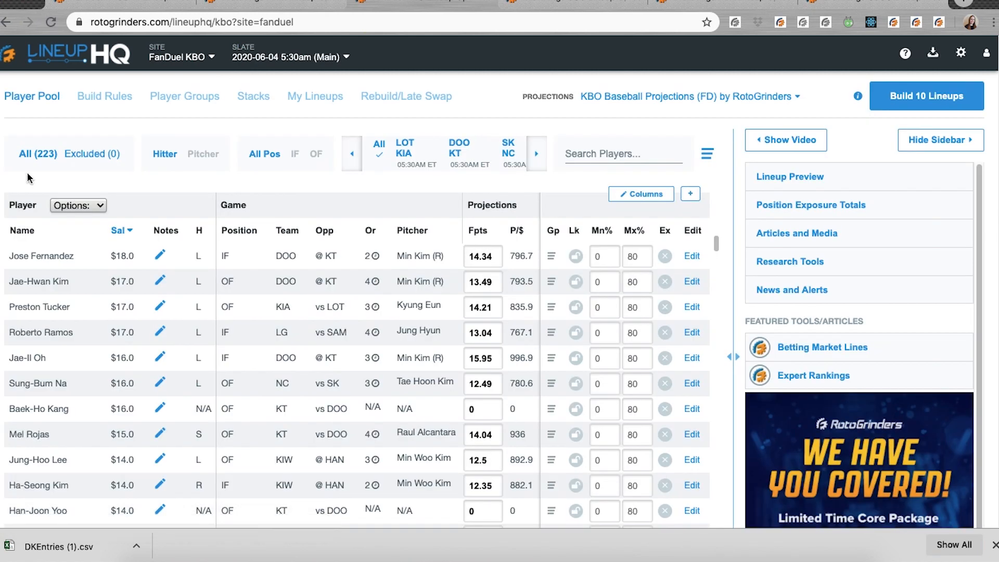
left_click(253, 96)
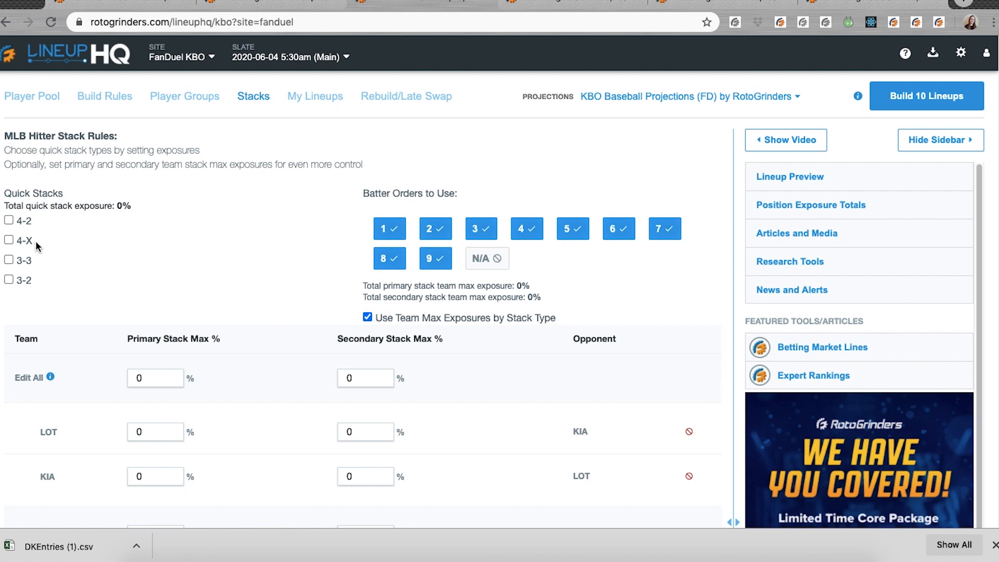
mouse_move(42, 281)
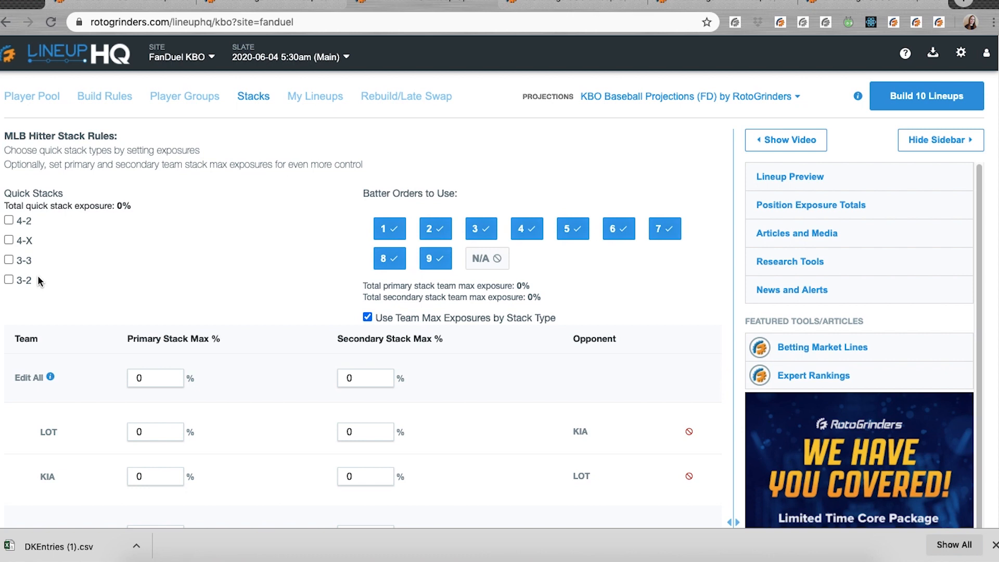
mouse_move(570, 7)
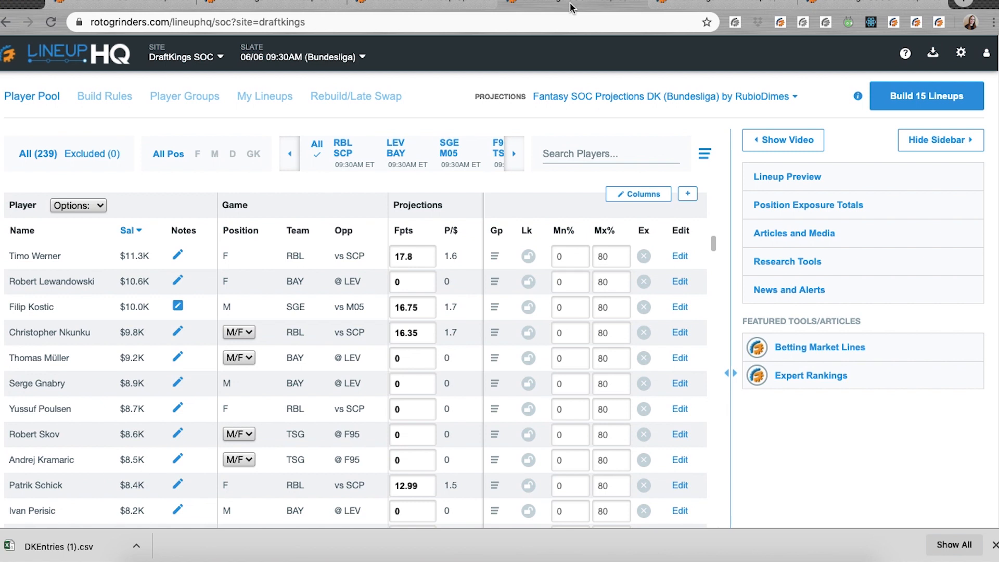
mouse_move(203, 236)
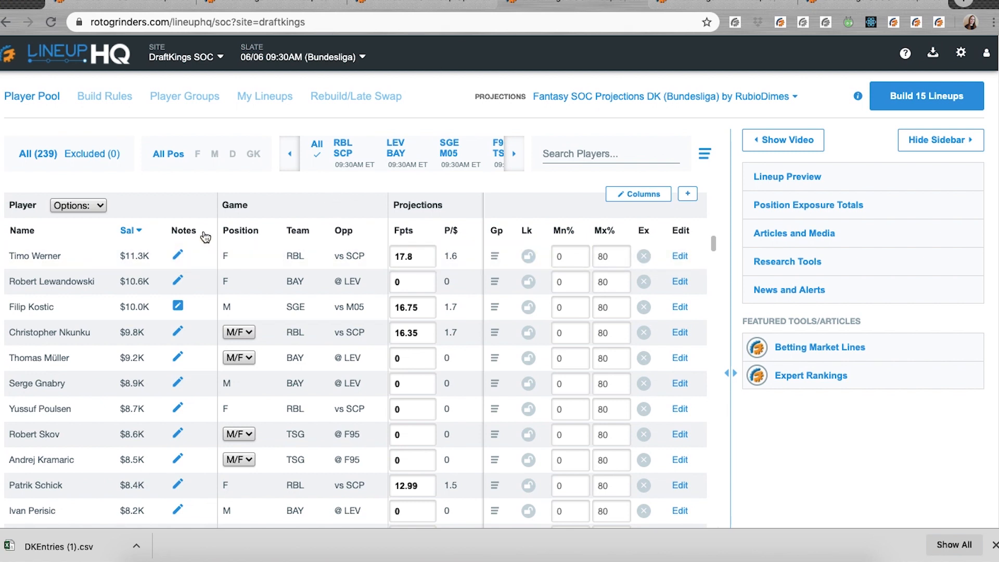
mouse_move(208, 260)
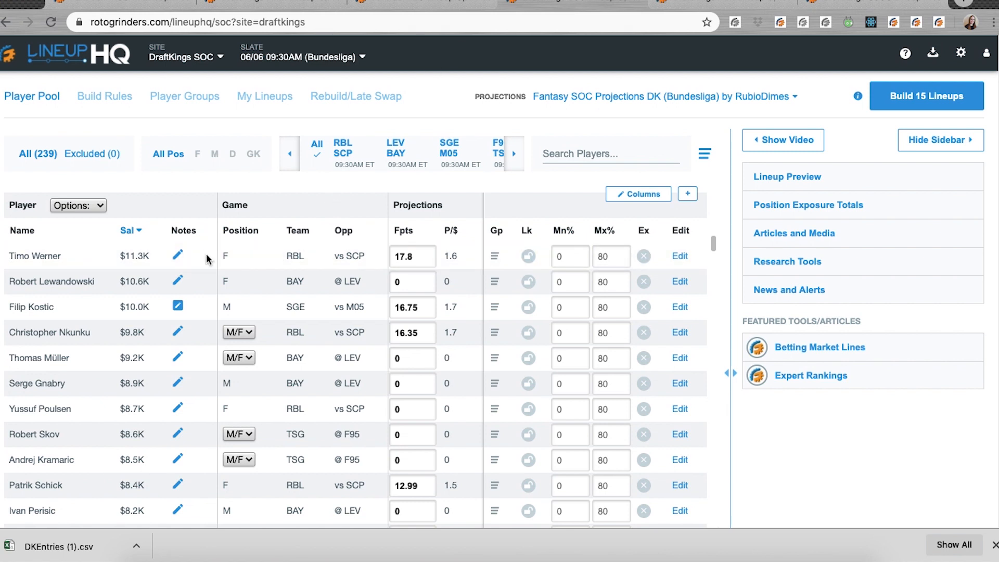
mouse_move(160, 307)
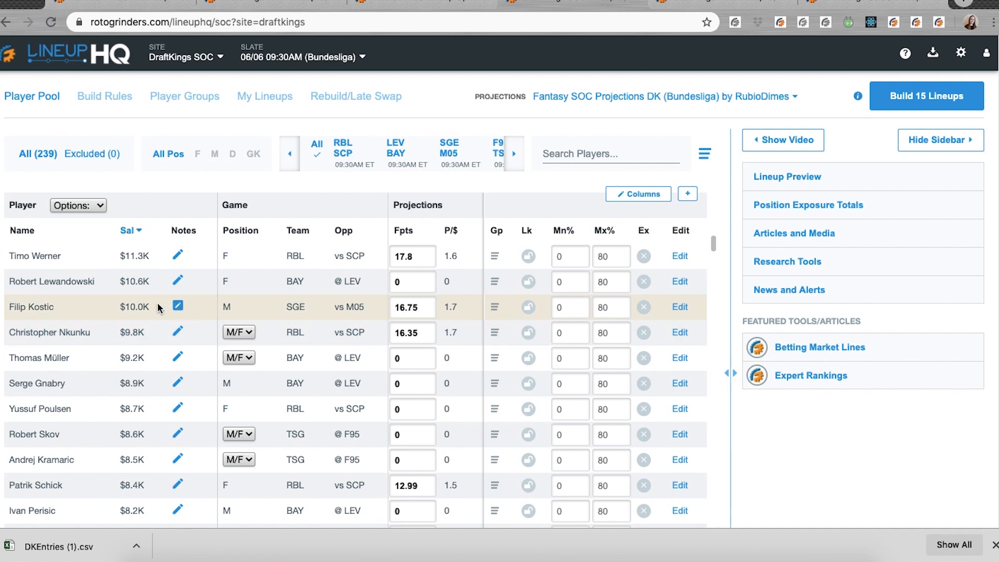
mouse_move(178, 306)
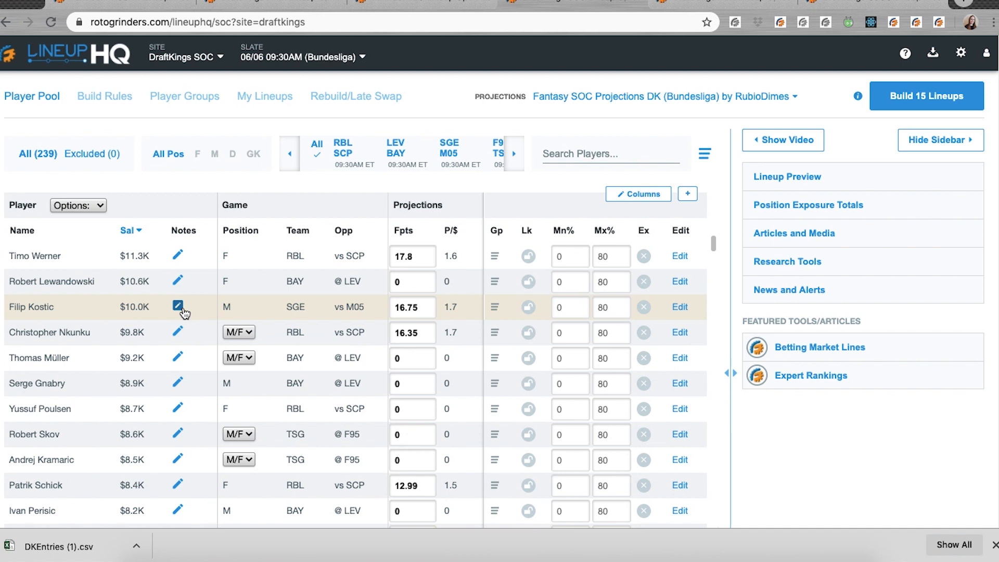
- Clear Filip Kostic's player note
left_click(177, 307)
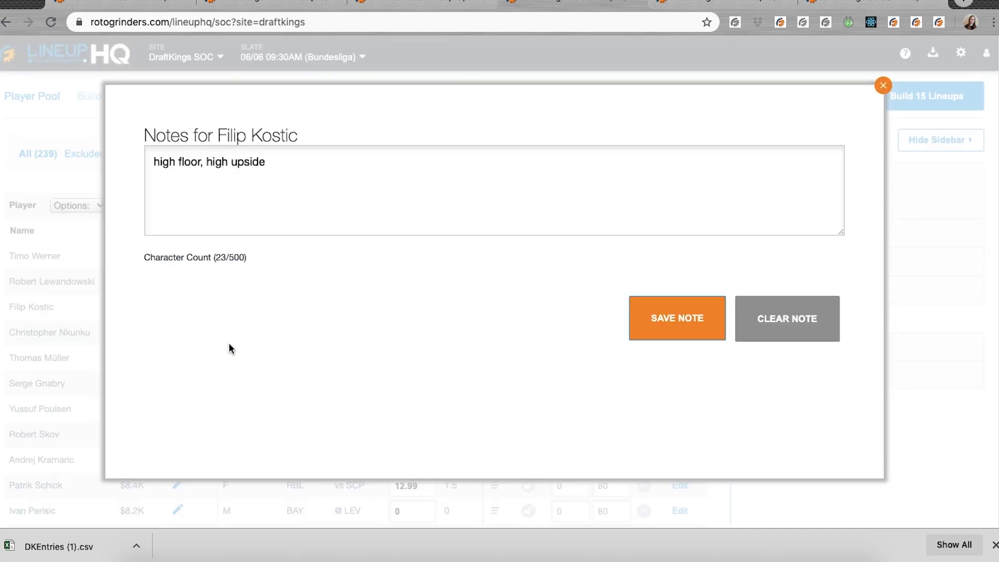
mouse_move(793, 341)
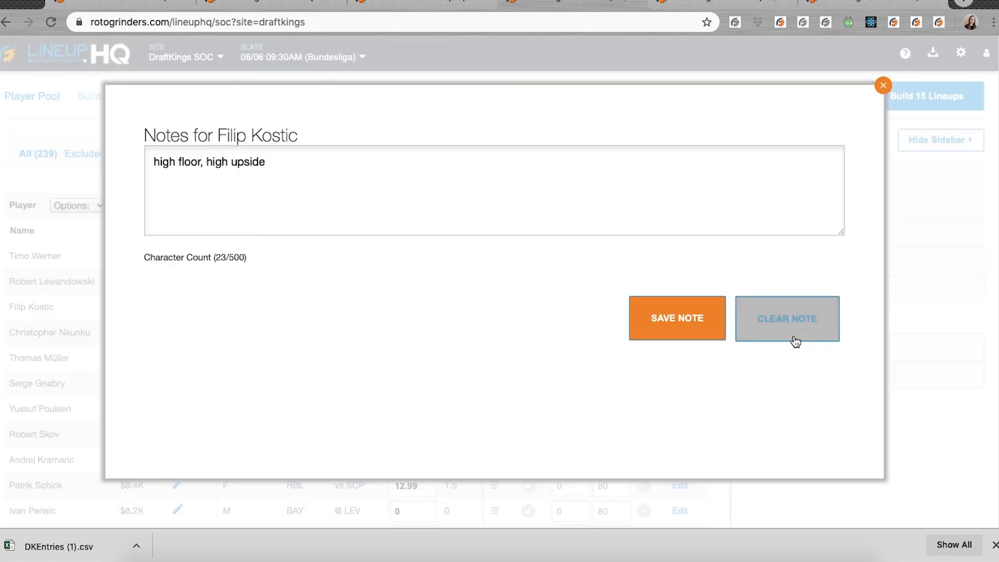
left_click(787, 319)
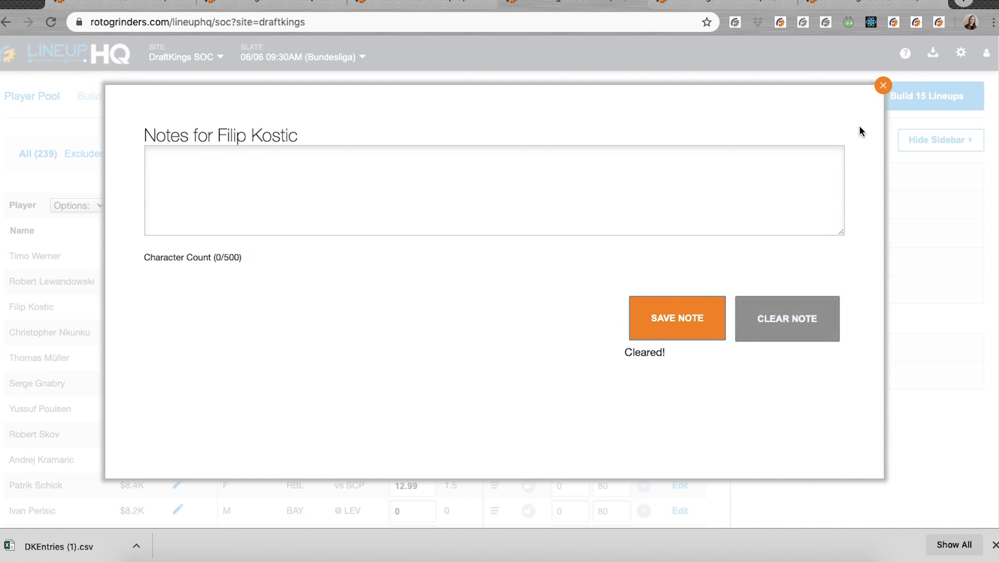
left_click(882, 84)
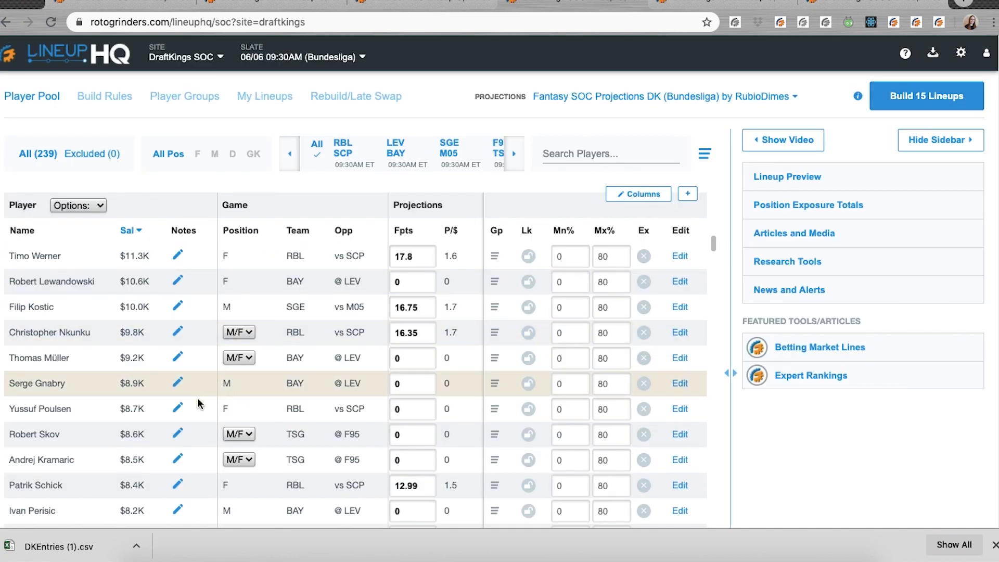
- Save a note reading 'add' on Yussuf Poulsen
left_click(177, 407)
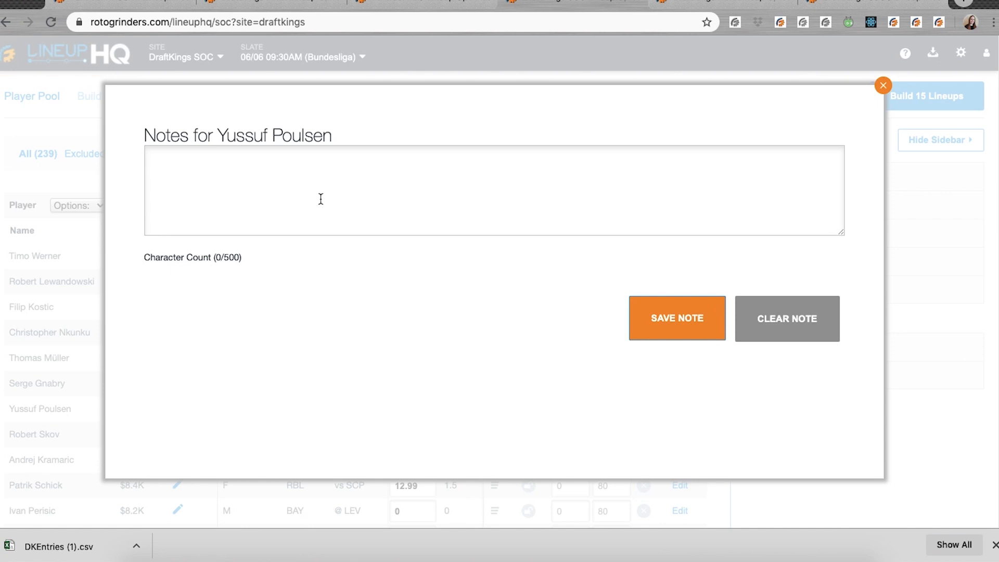
type("add")
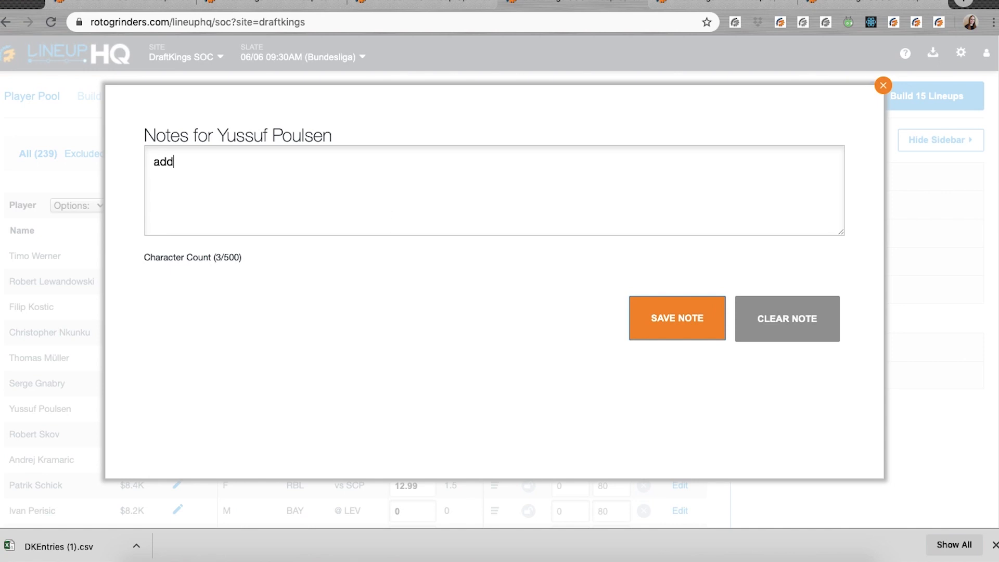
left_click(676, 318)
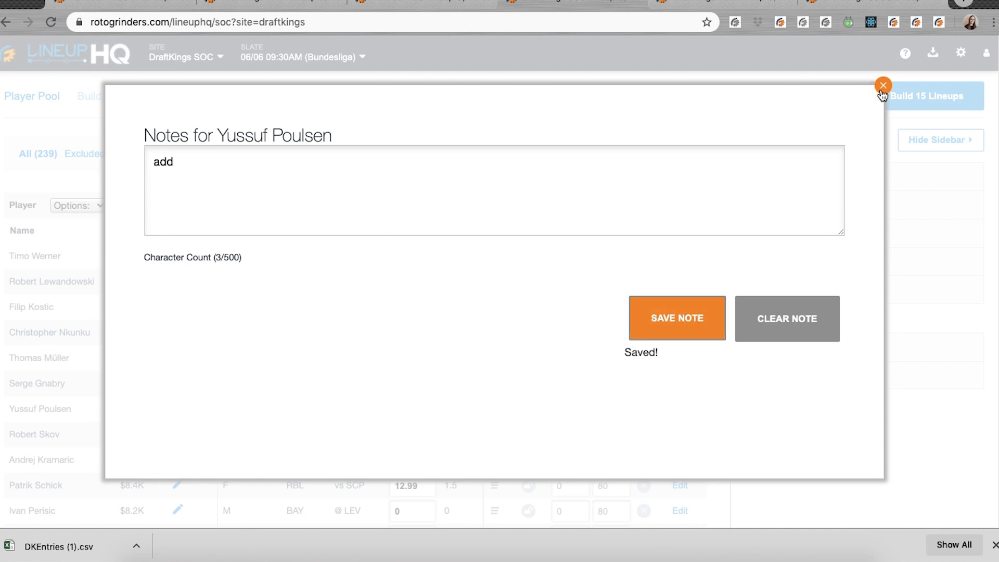
left_click(883, 84)
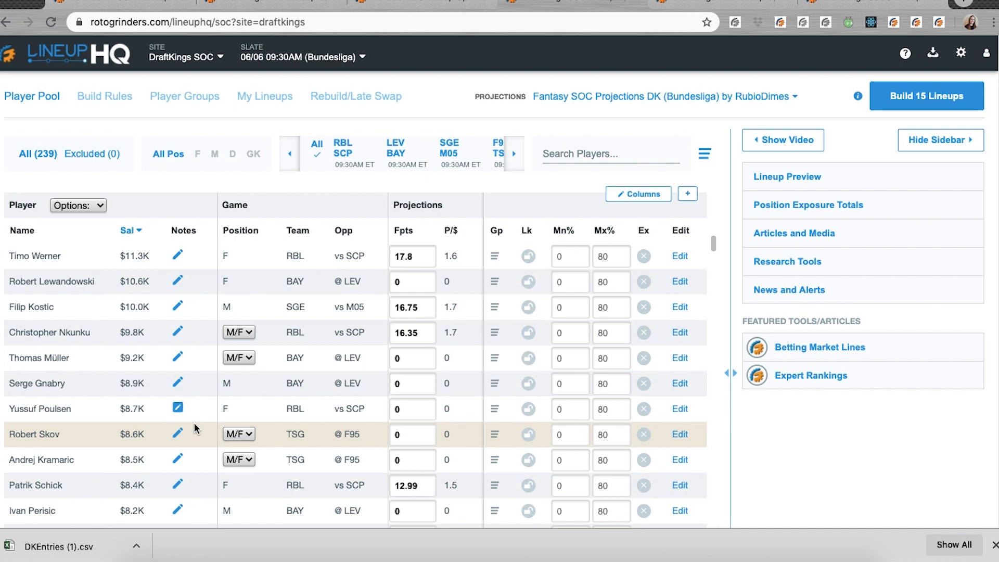
left_click(412, 282)
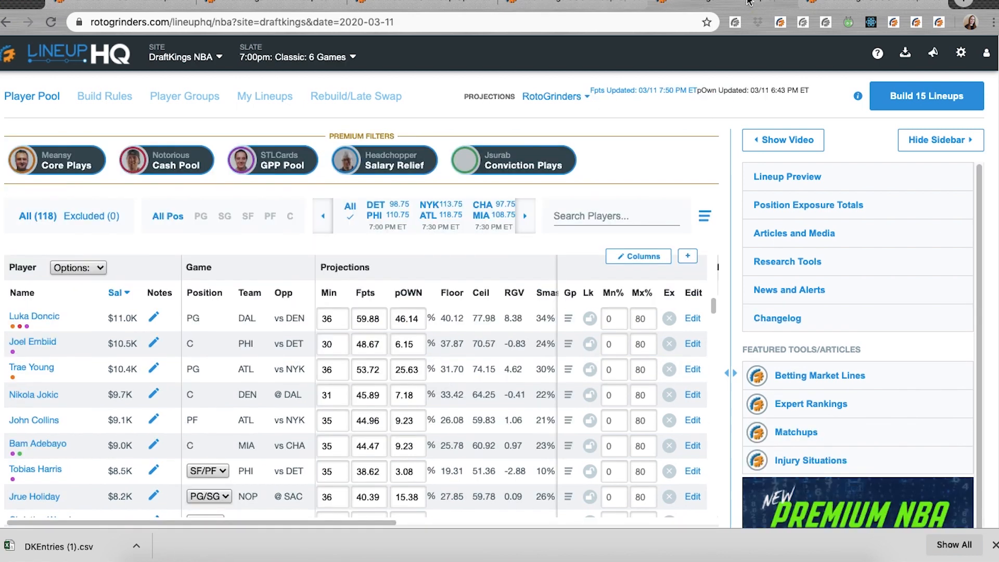
mouse_move(103, 337)
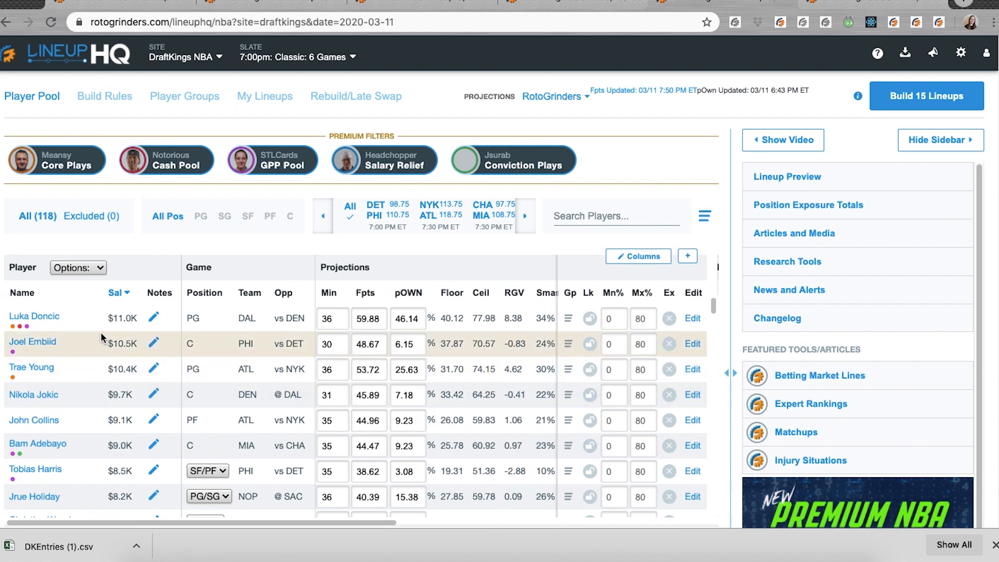
mouse_move(72, 327)
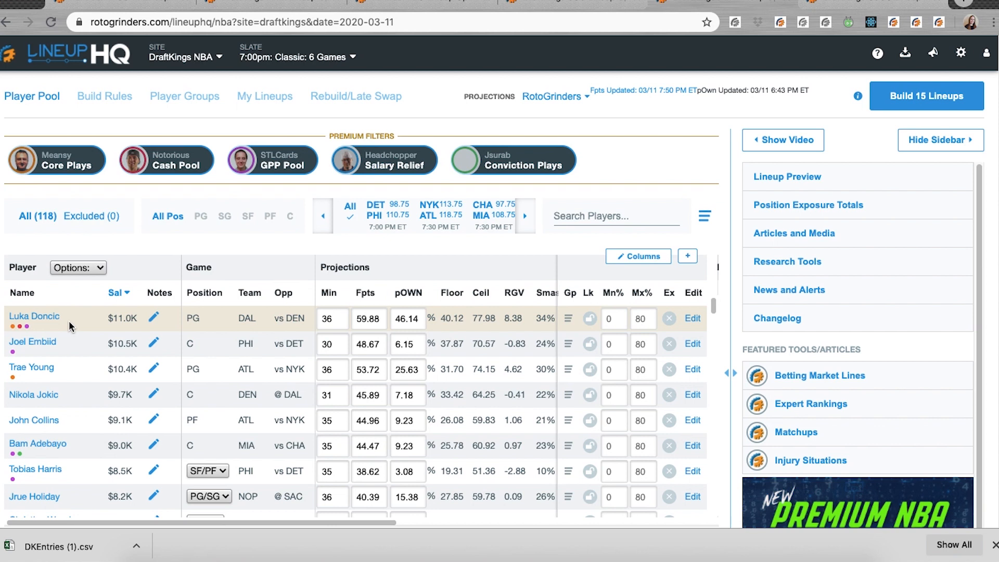
mouse_move(34, 320)
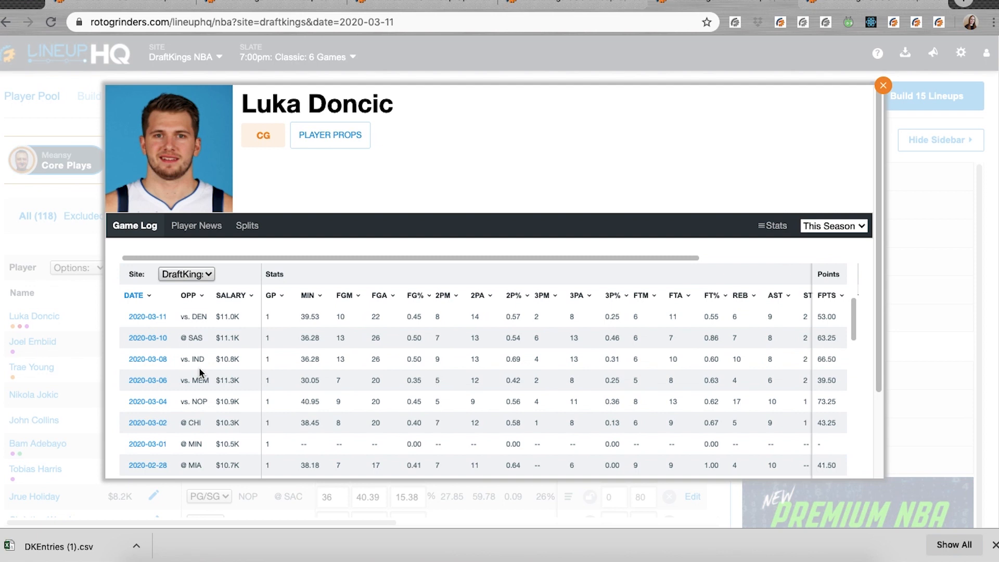
mouse_move(269, 337)
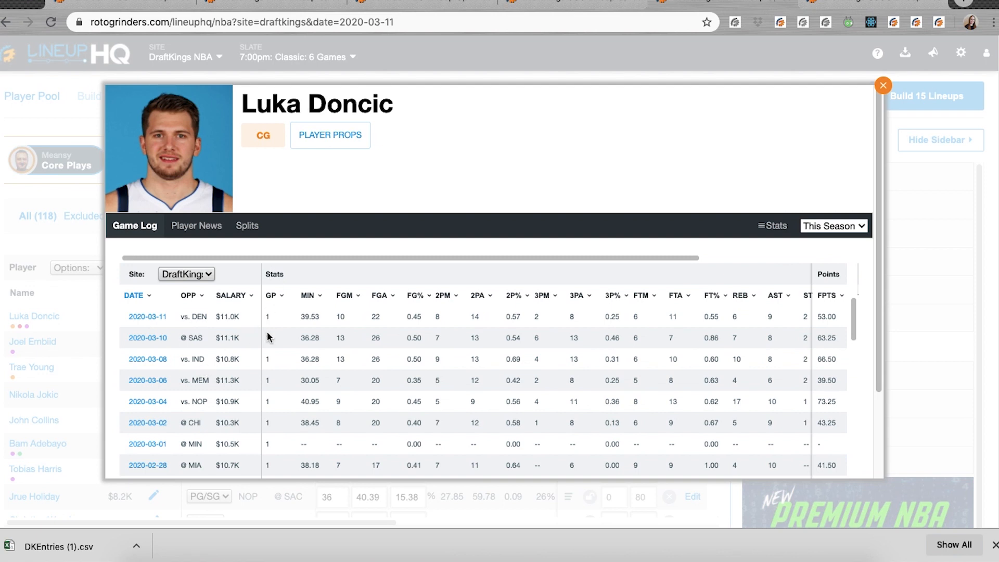
mouse_move(121, 318)
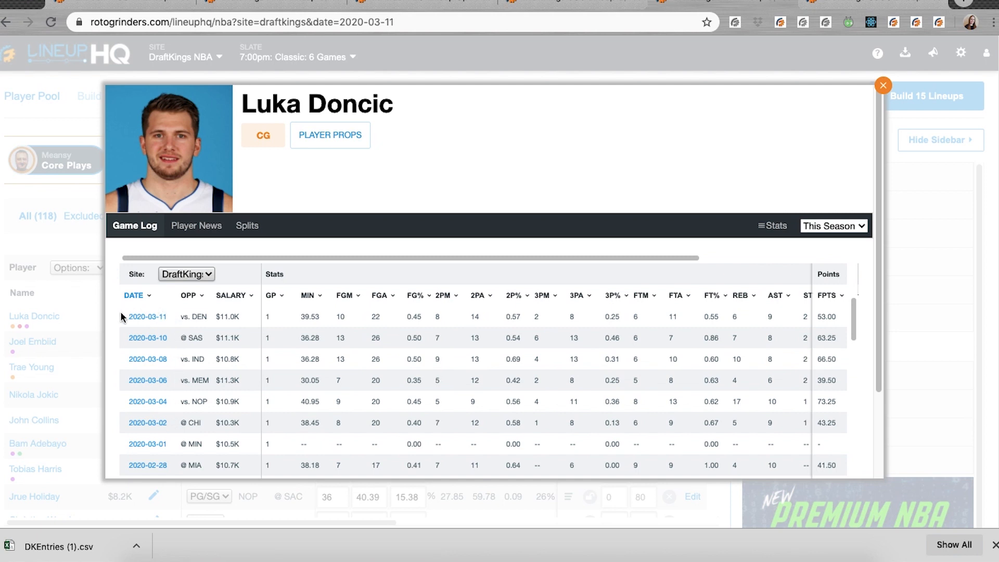
mouse_move(179, 334)
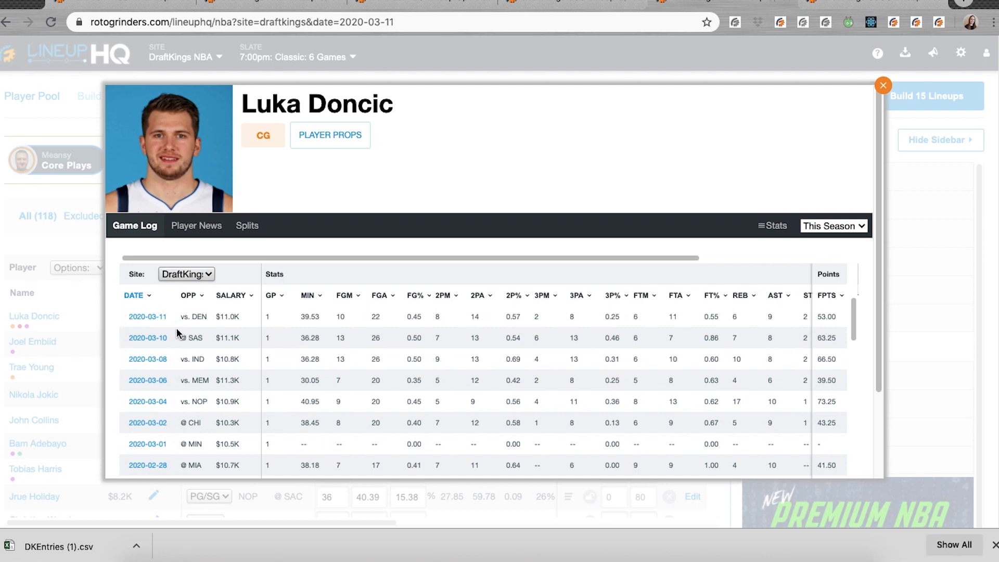
mouse_move(153, 343)
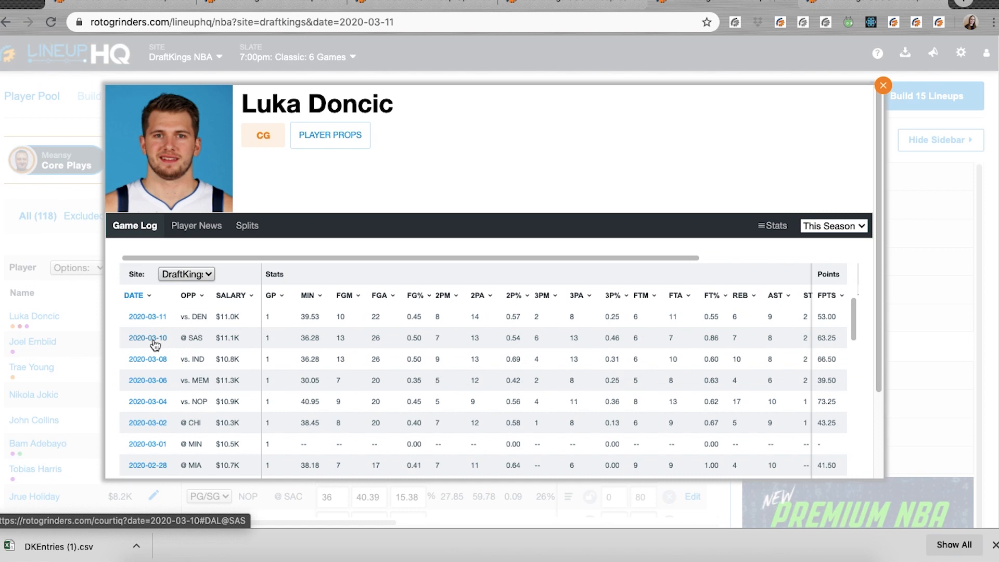
- From Doncic's game log, open the CourtIQ breakdown of the 2020-03-10 game at SAS
left_click(148, 338)
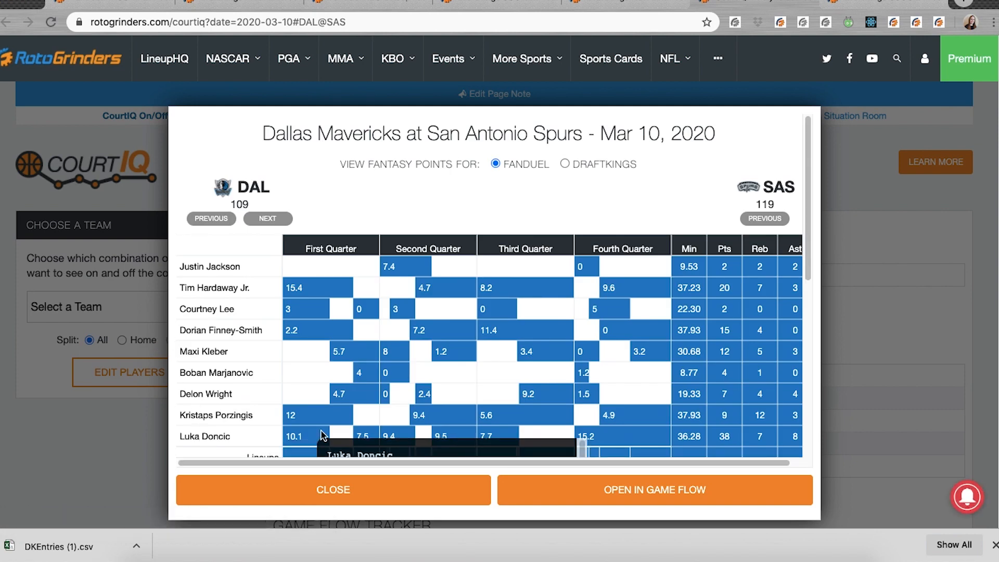
mouse_move(307, 288)
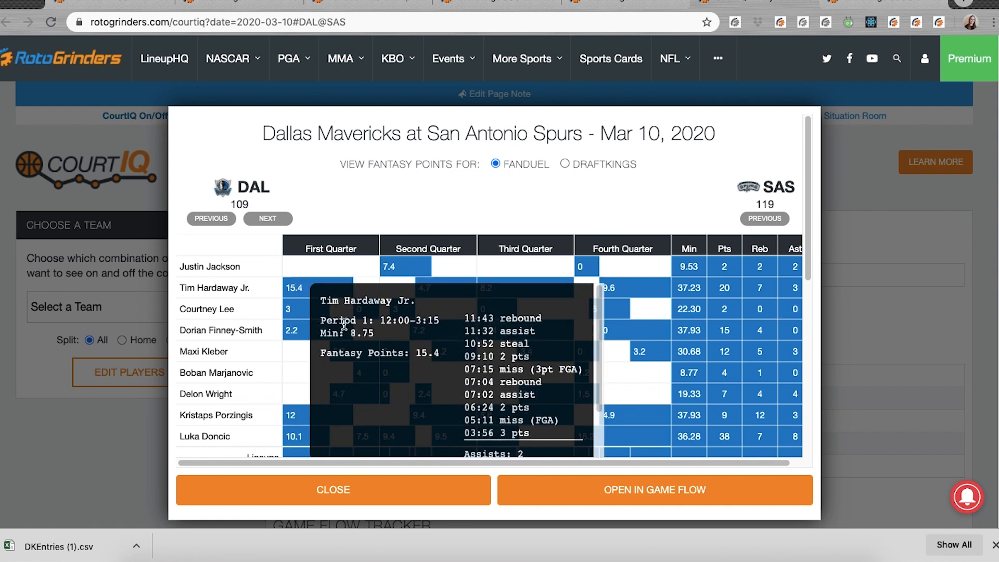
mouse_move(299, 436)
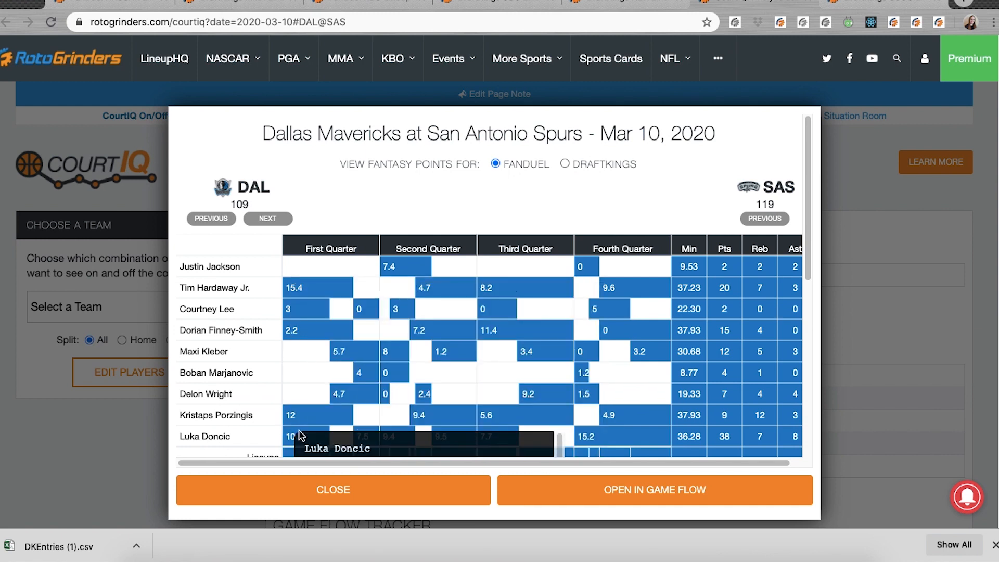
mouse_move(780, 330)
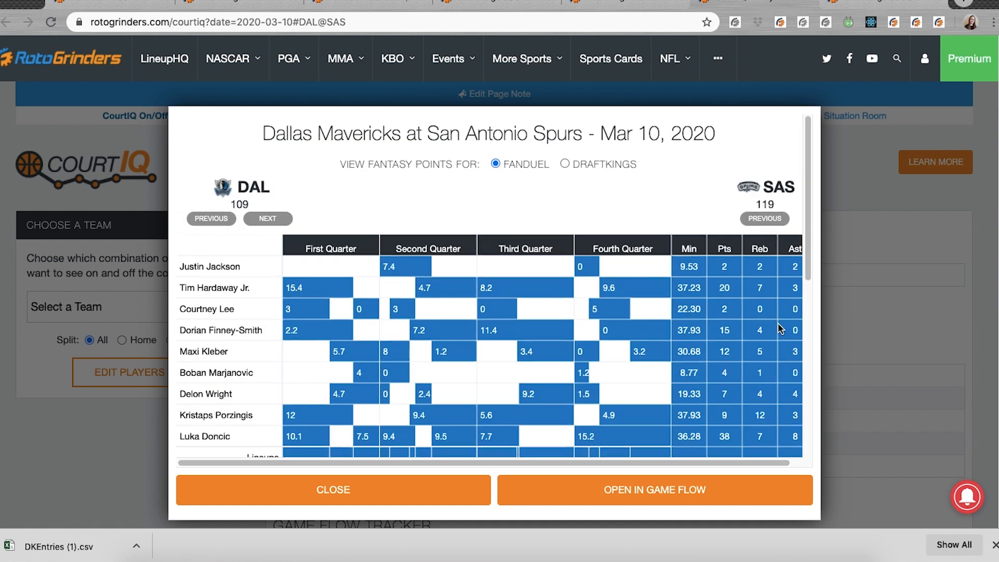
mouse_move(164, 199)
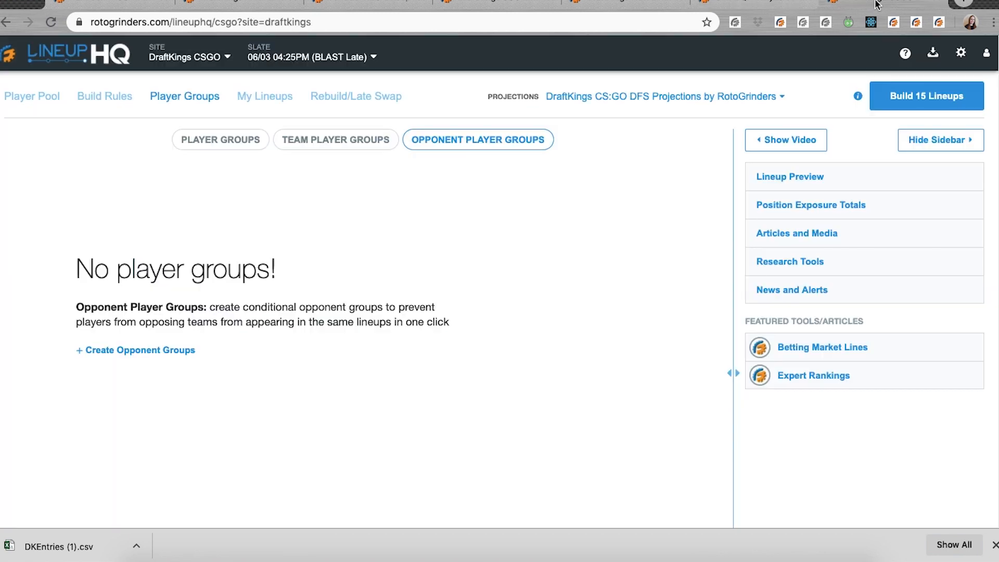
mouse_move(504, 216)
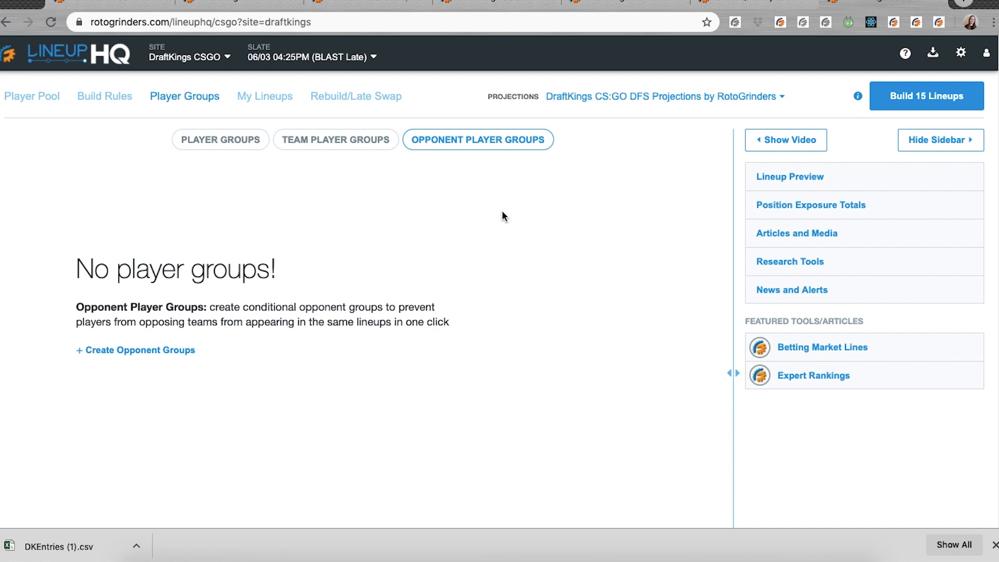
mouse_move(510, 198)
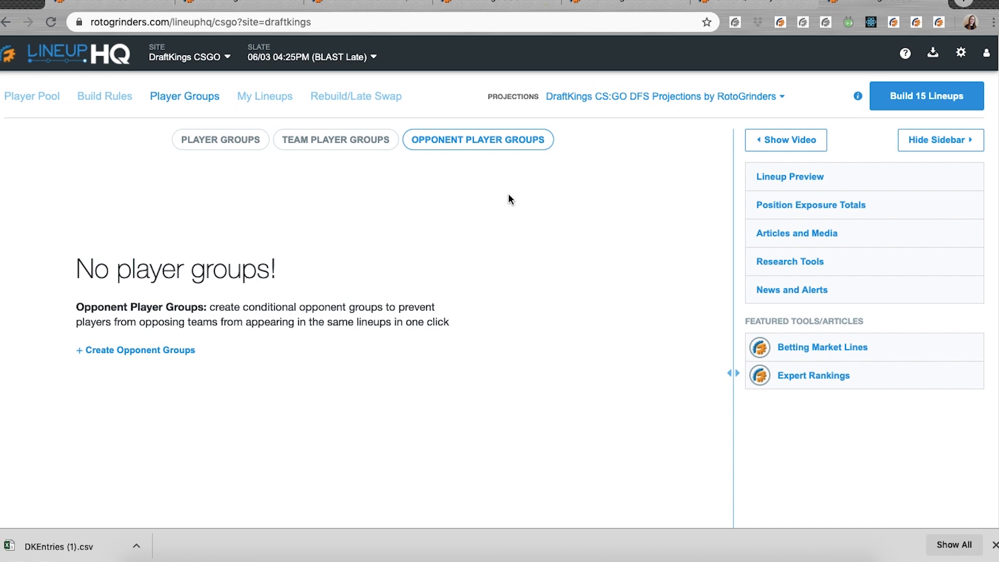
- Create opponent groups for every CS:GO captain, then view Team Player Groups
left_click(135, 349)
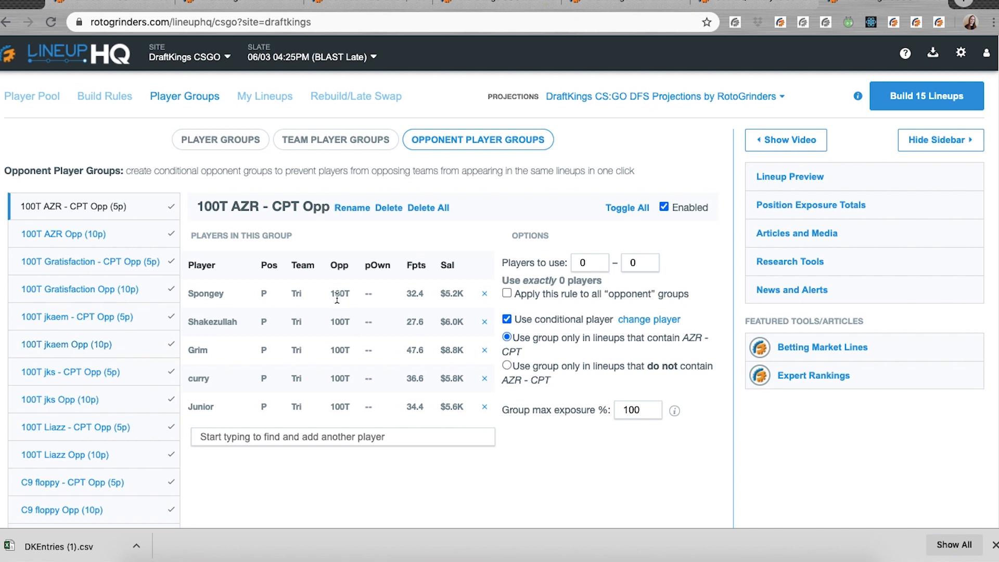
mouse_move(352, 310)
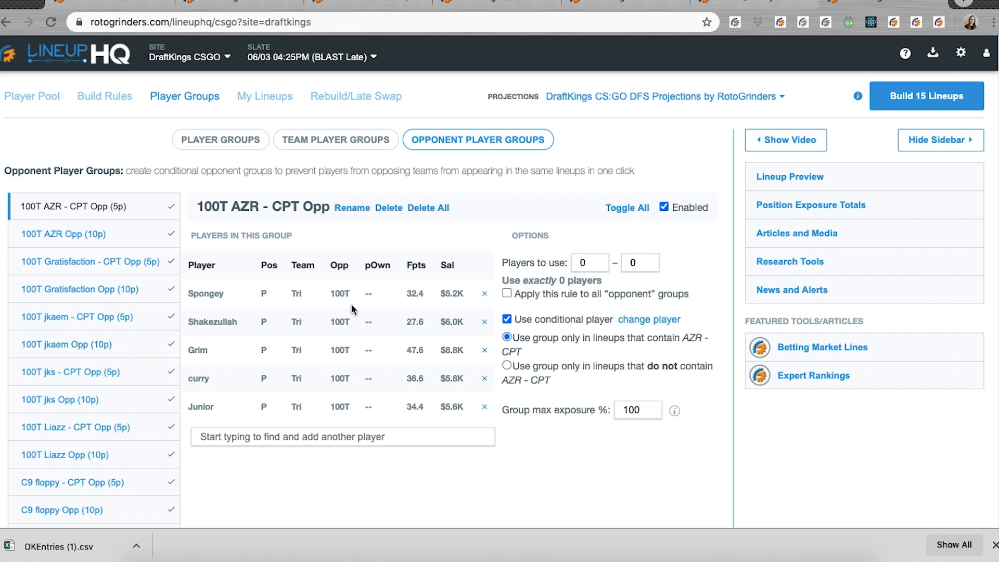
mouse_move(533, 485)
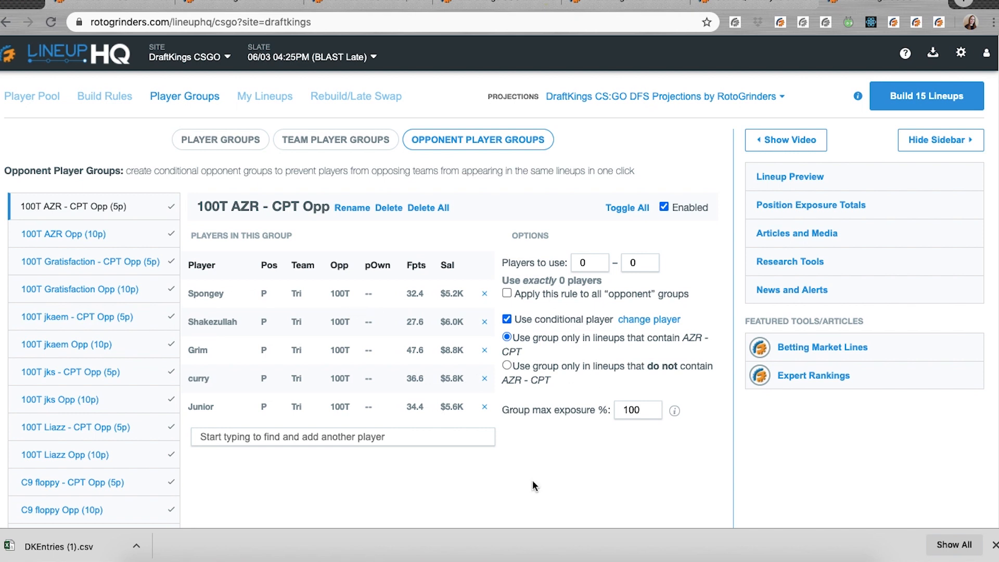
mouse_move(338, 145)
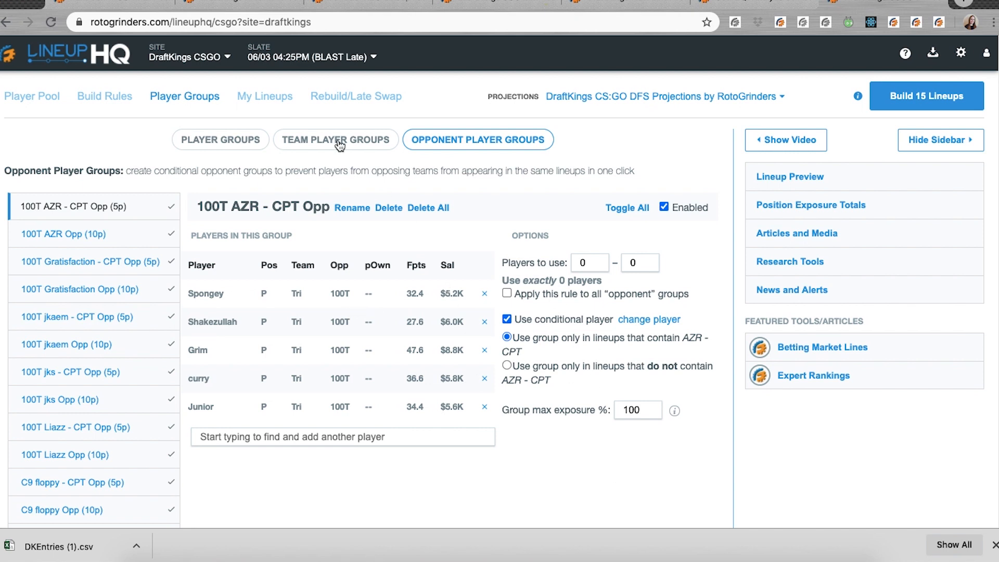
left_click(336, 140)
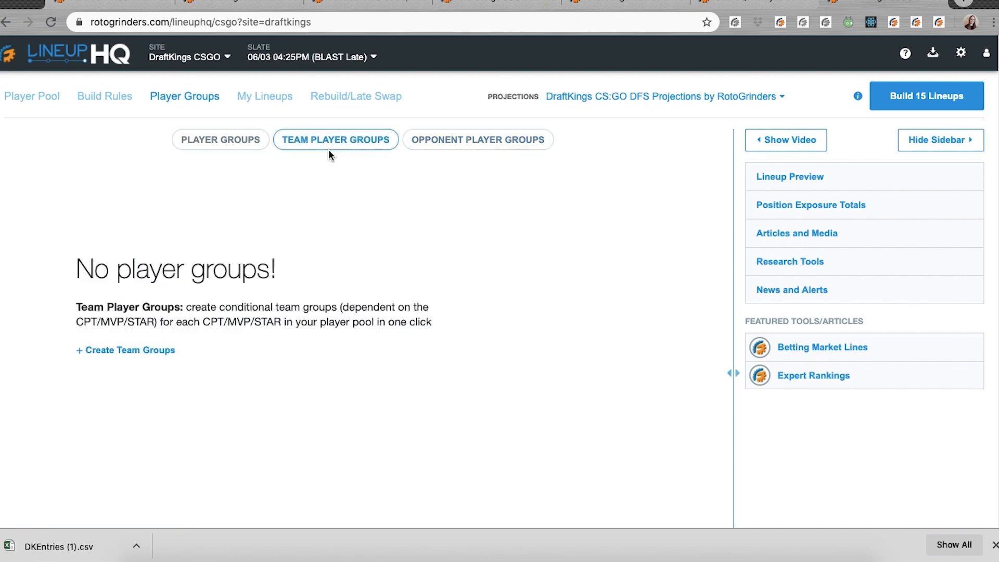
- Create team groups for every captain, like 100T AZR - CPT, and build 15 lineups
left_click(124, 350)
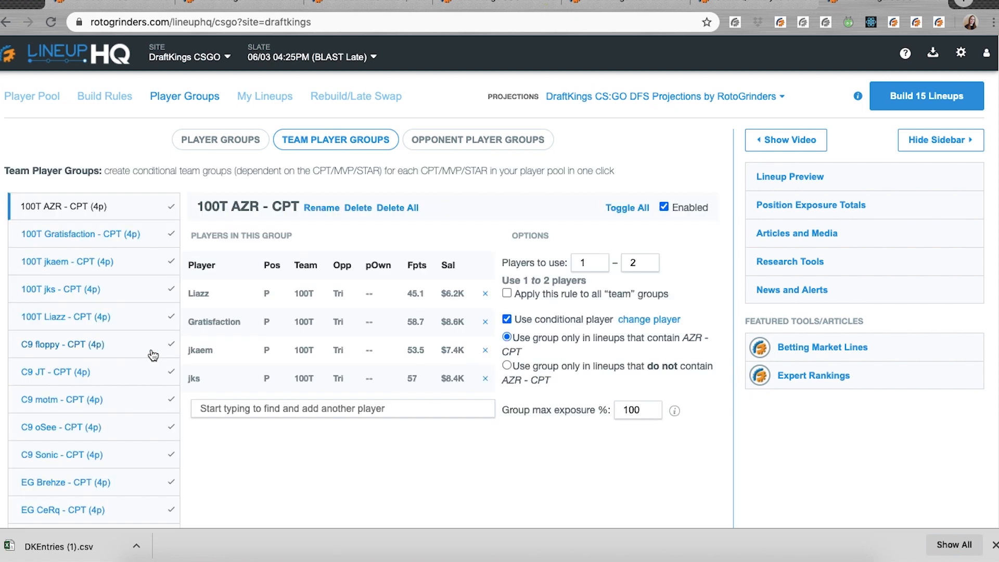
mouse_move(550, 343)
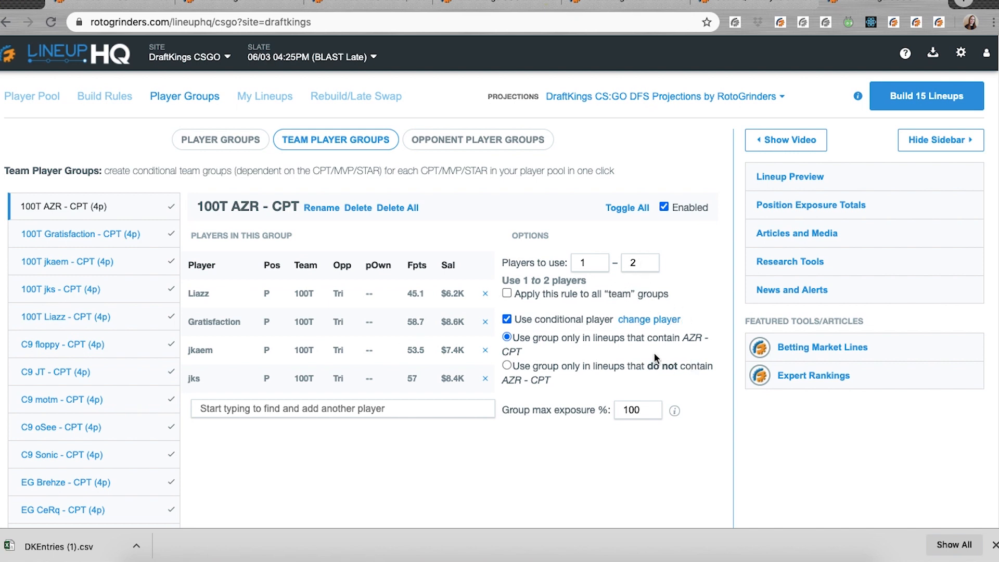
mouse_move(542, 357)
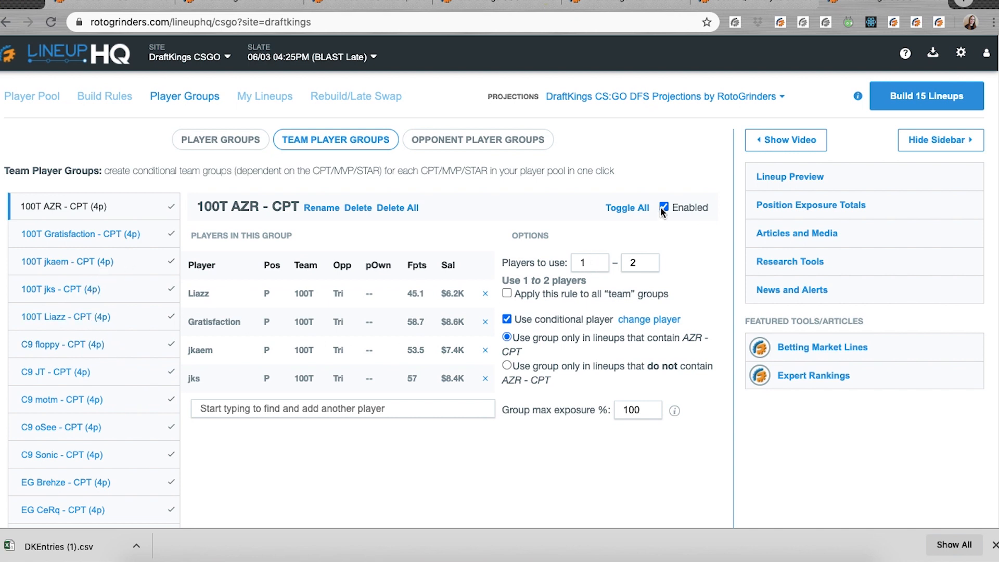
mouse_move(339, 151)
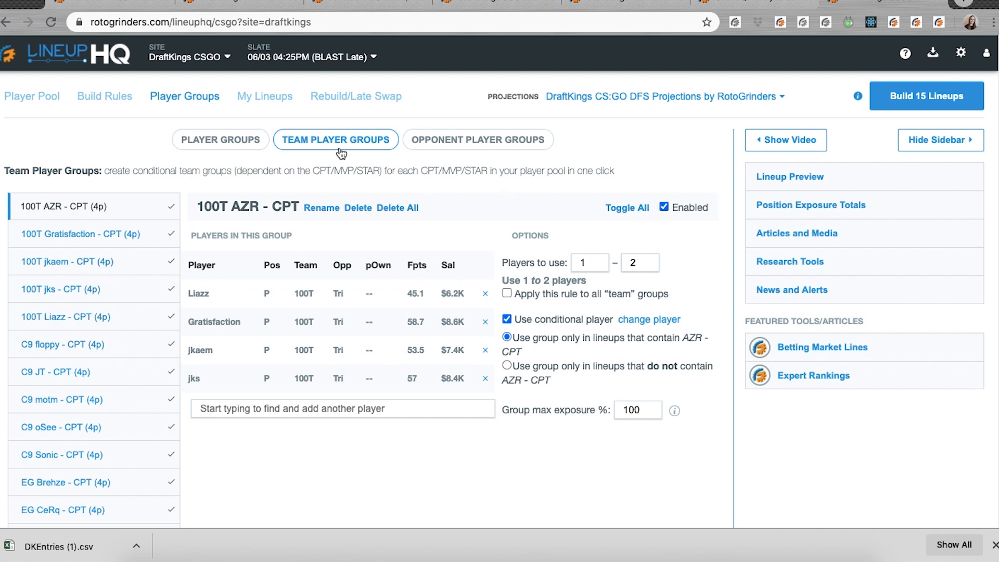
mouse_move(592, 289)
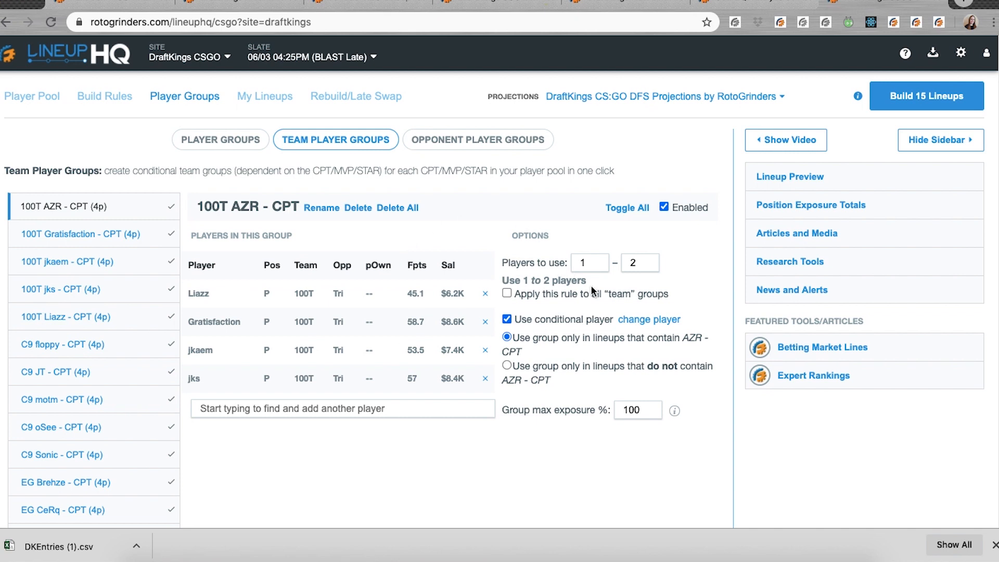
mouse_move(638, 306)
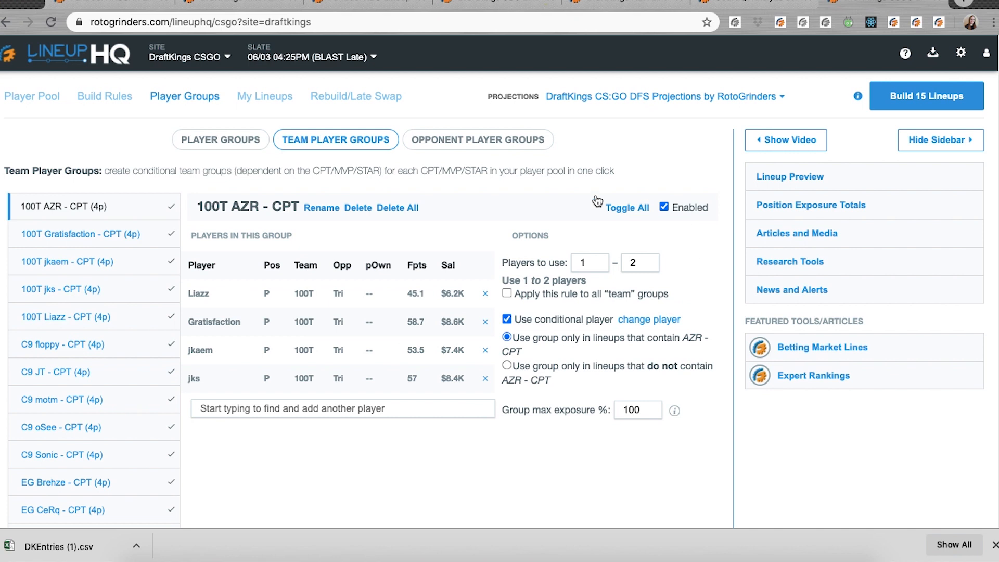
mouse_move(574, 149)
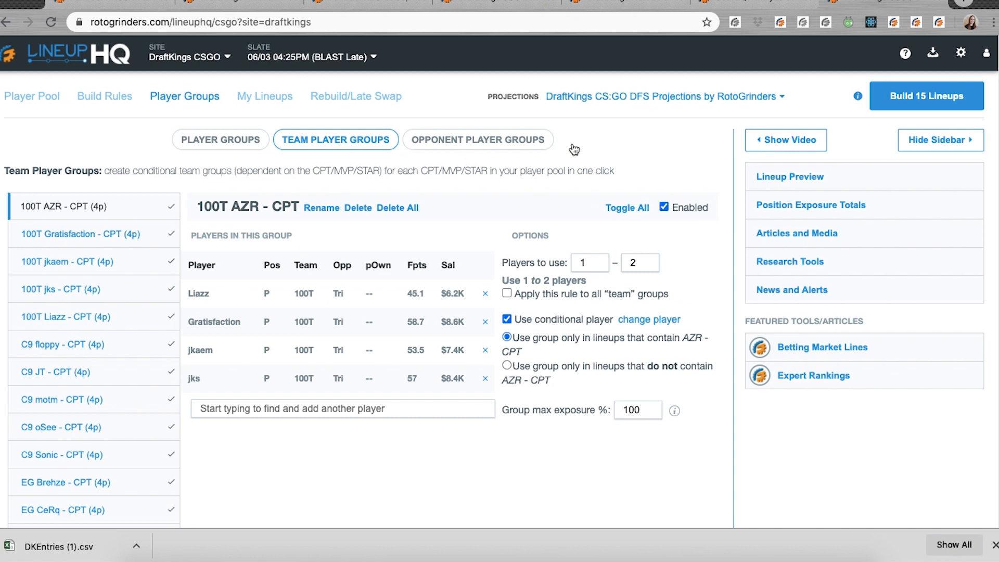
left_click(926, 96)
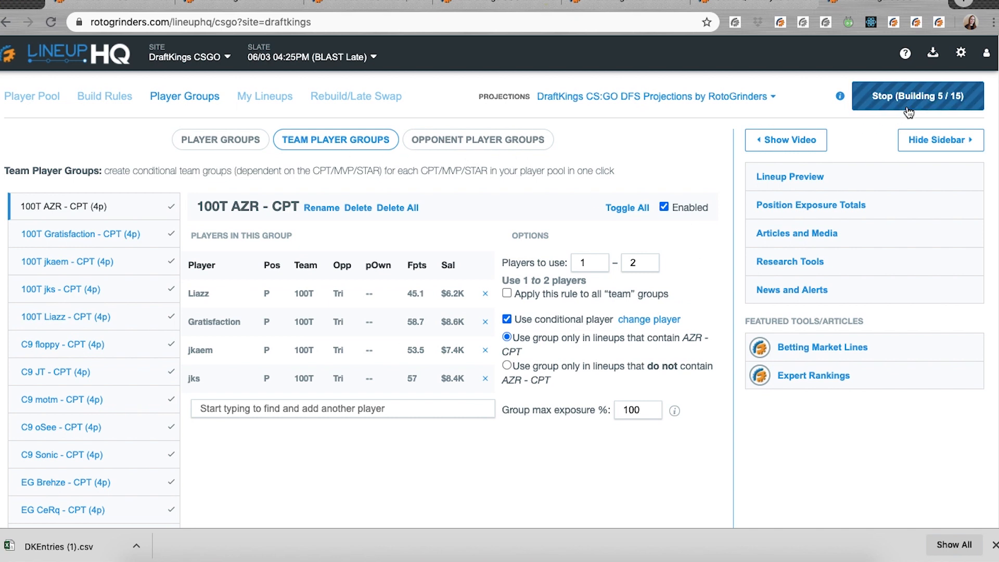